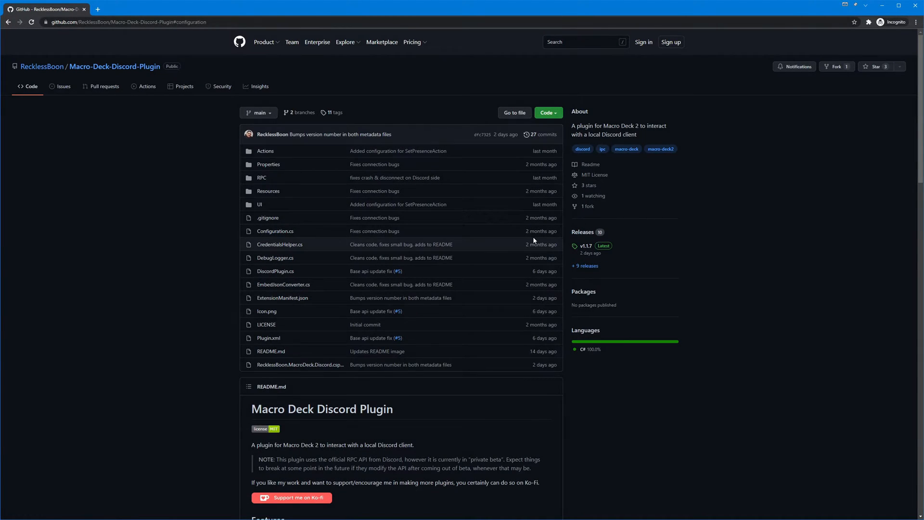
mouse_move(186, 236)
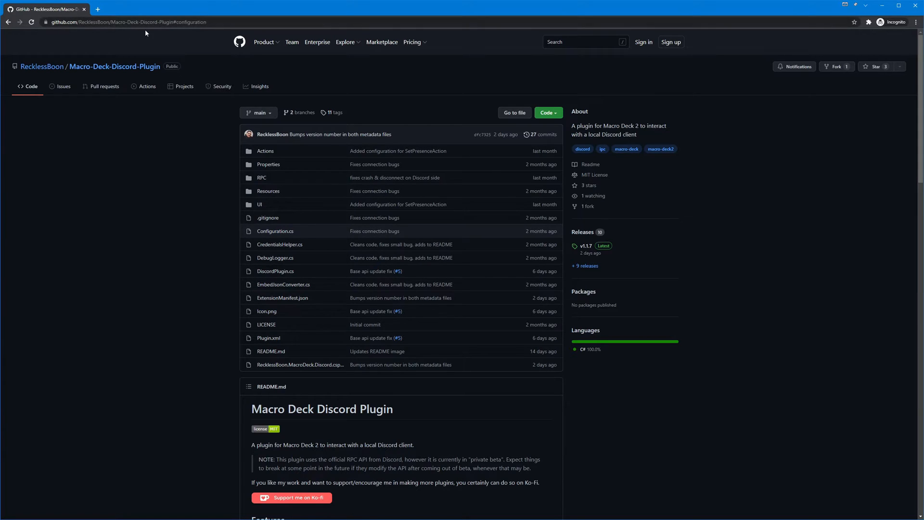
mouse_move(150, 126)
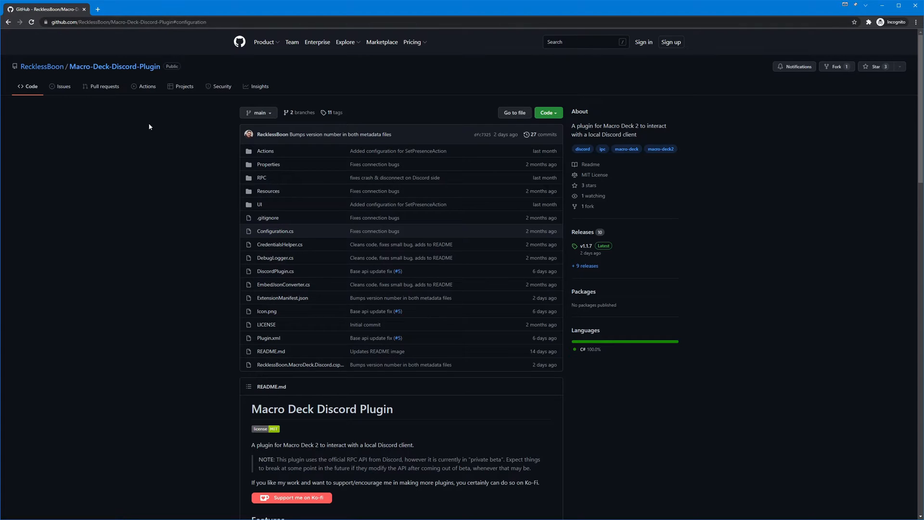
Step: Scroll the Macro-Deck-Discord-Plugin README past Features to the Configuration section
scroll(down, 3)
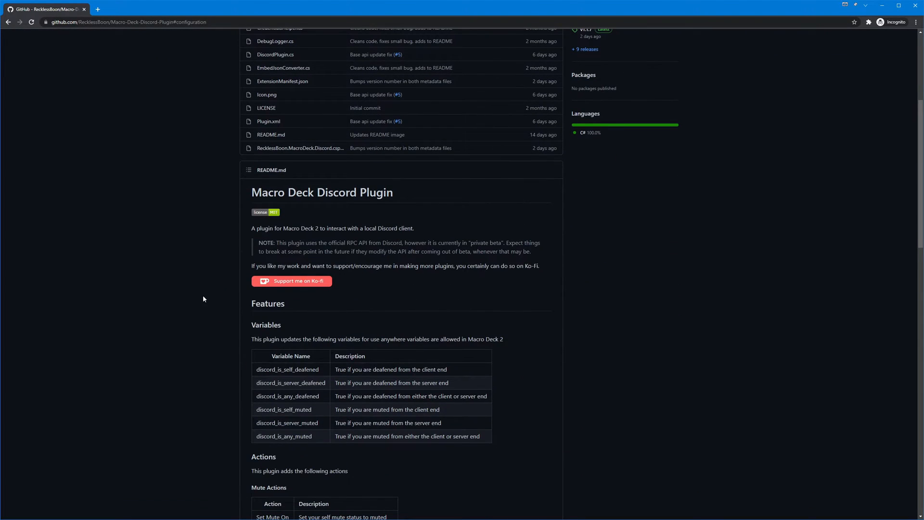
scroll(down, 3)
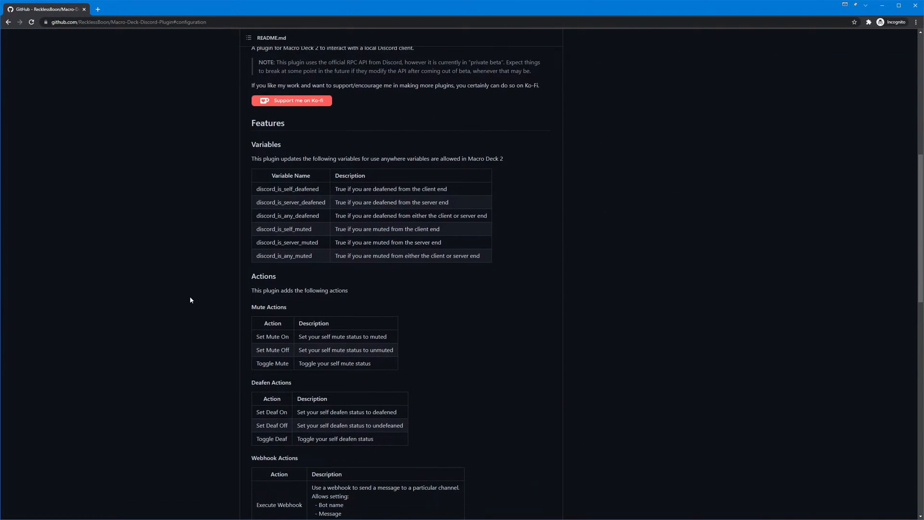
scroll(down, 3)
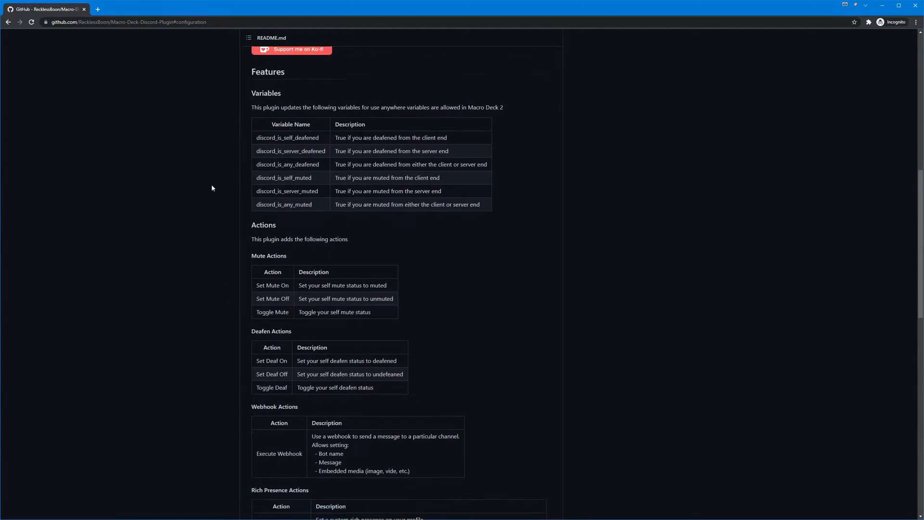
scroll(down, 3)
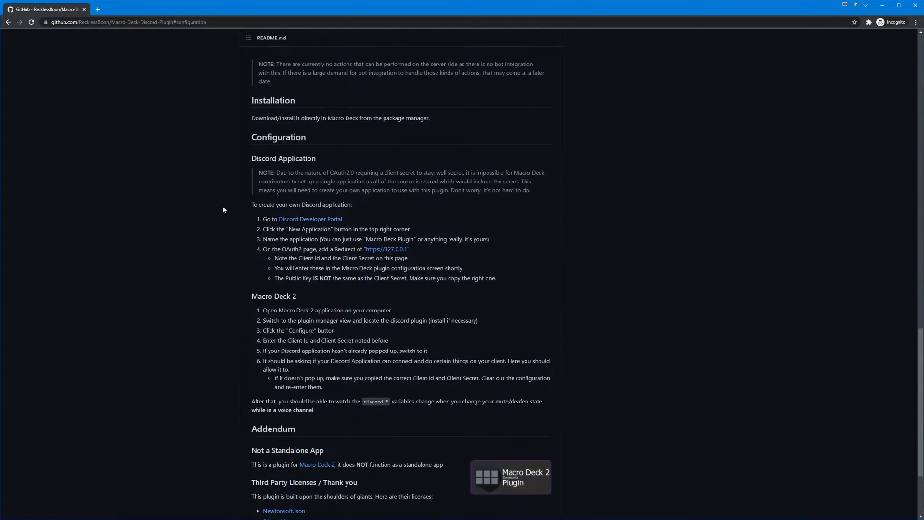
scroll(down, 3)
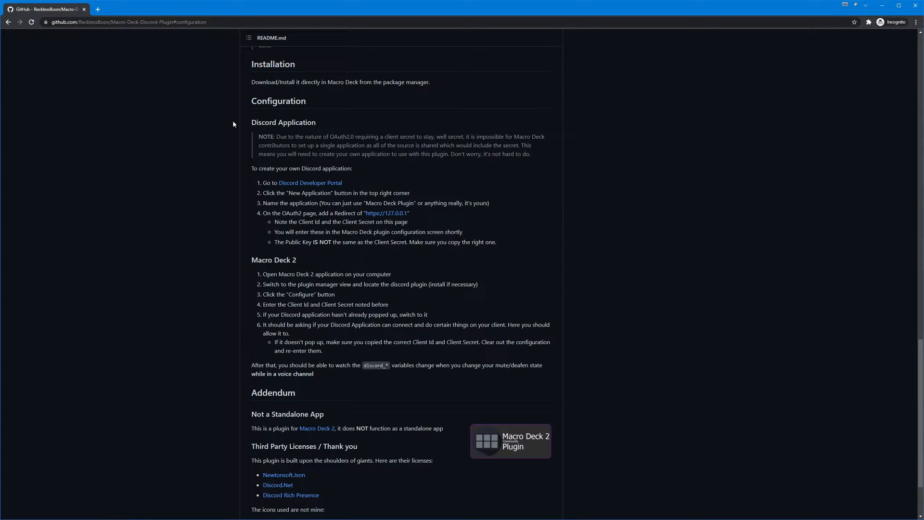
mouse_move(156, 114)
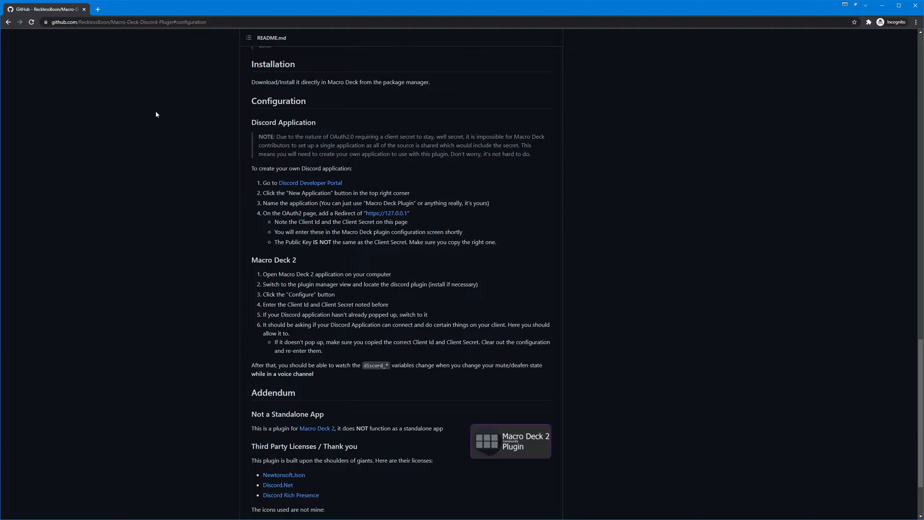
mouse_move(200, 132)
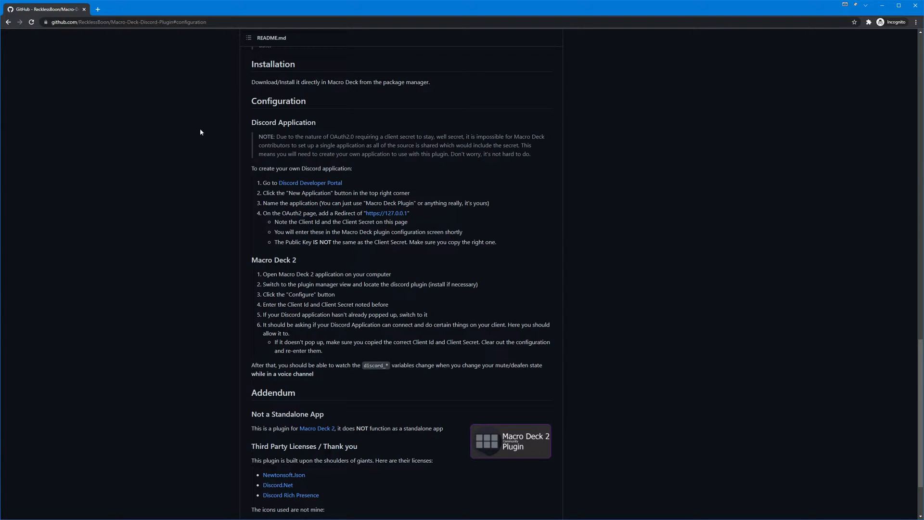
mouse_move(195, 137)
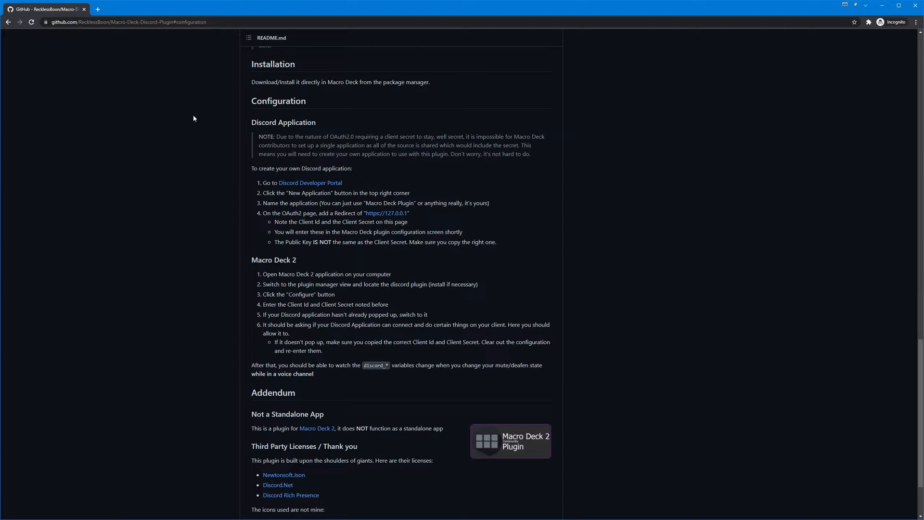
mouse_move(97, 9)
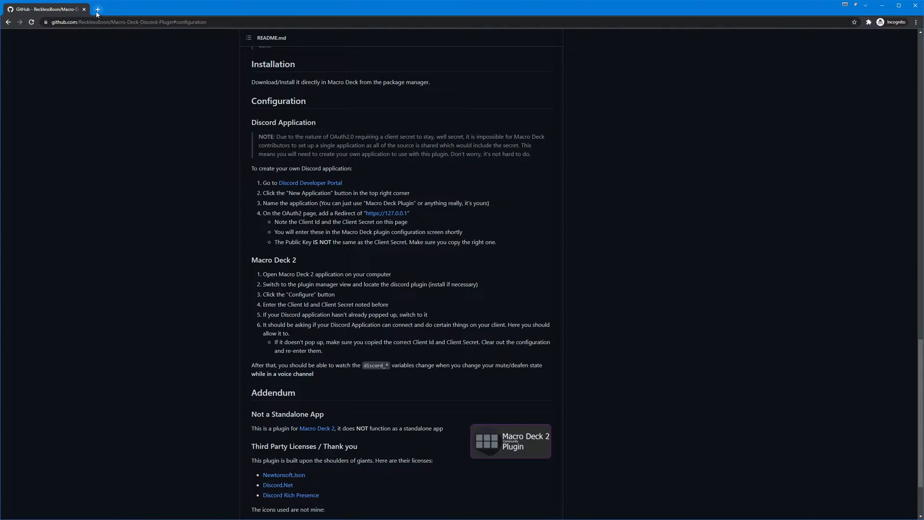
mouse_move(310, 183)
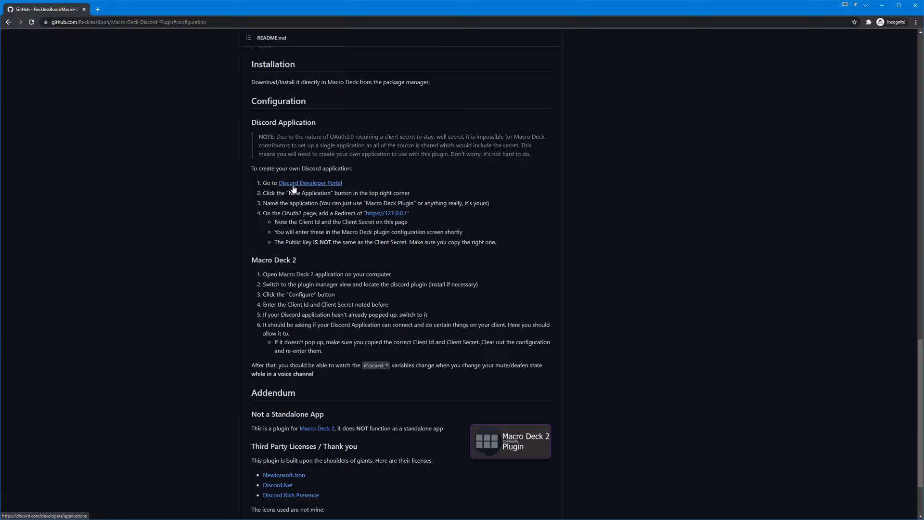
Step: Open the Discord Developer Portal link from the README in a new tab
click(310, 183)
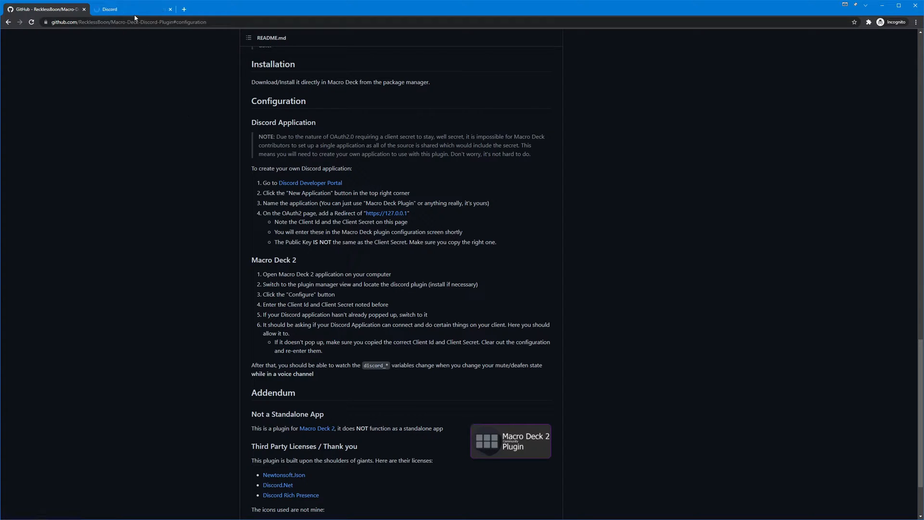
click(133, 9)
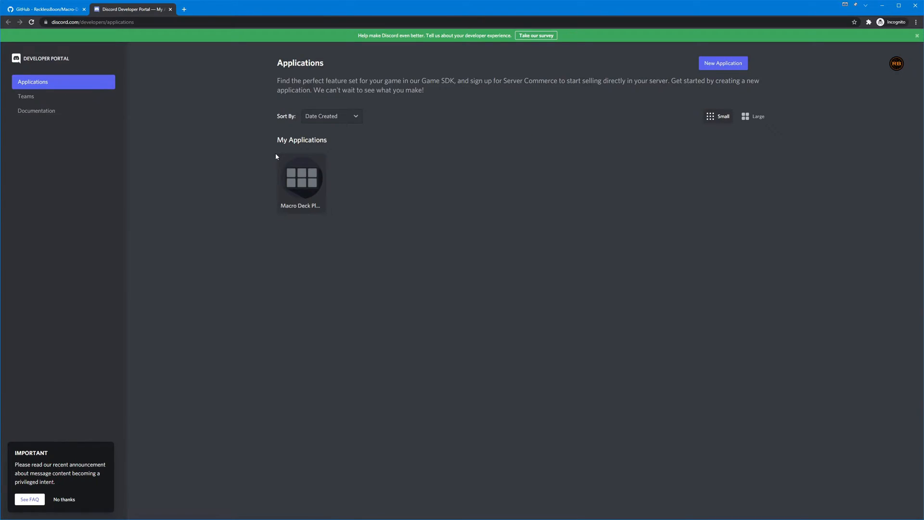
mouse_move(228, 126)
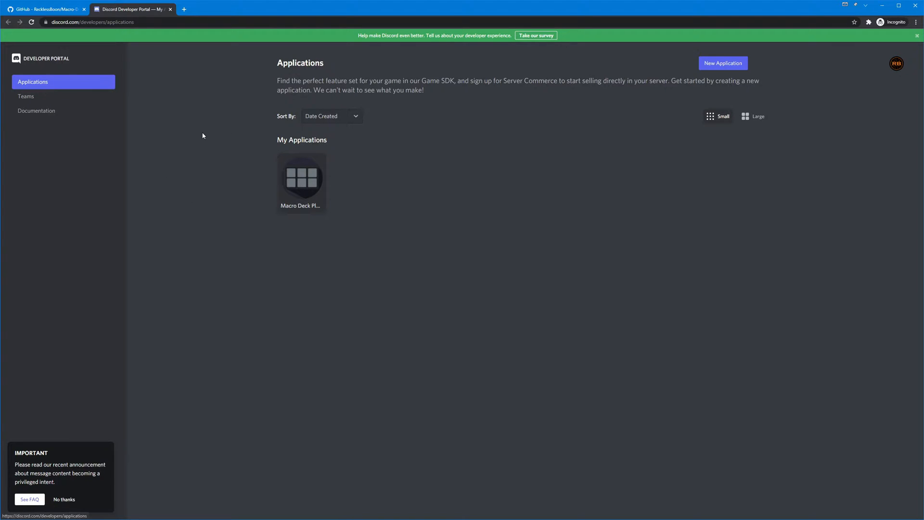
mouse_move(230, 147)
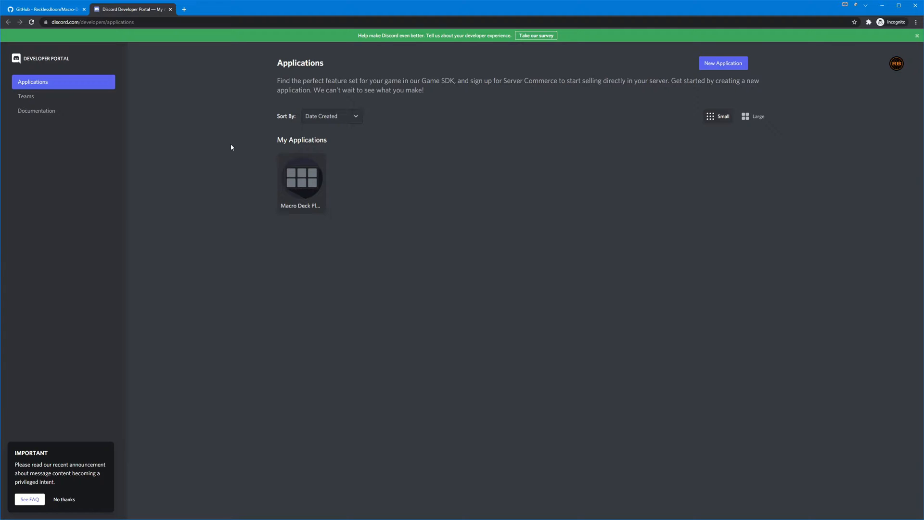
mouse_move(263, 176)
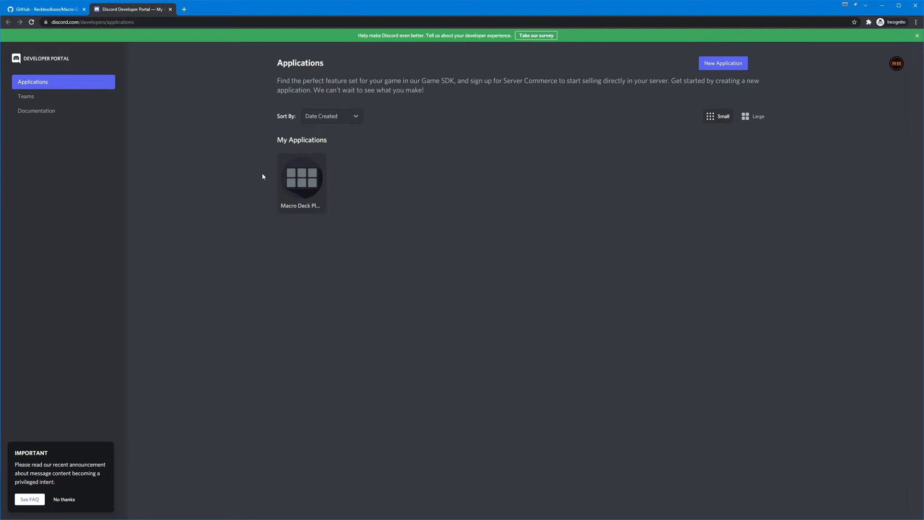
Step: Delete the Macro Deck Plugin app, confirming with its name
click(301, 178)
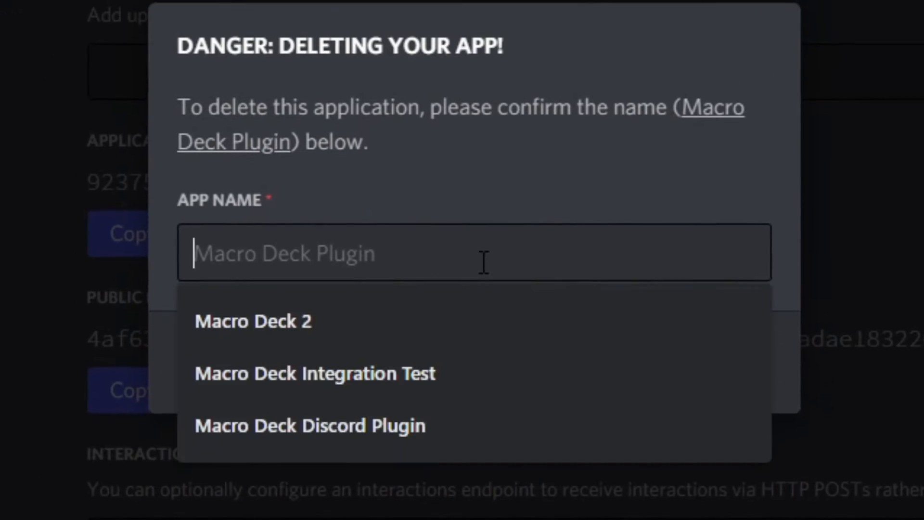
text(Macro Deck Plugin)
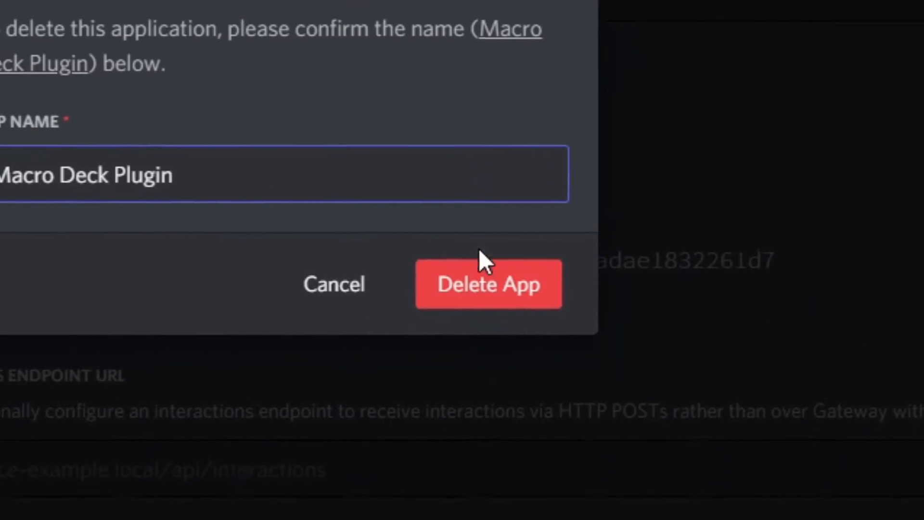
click(488, 285)
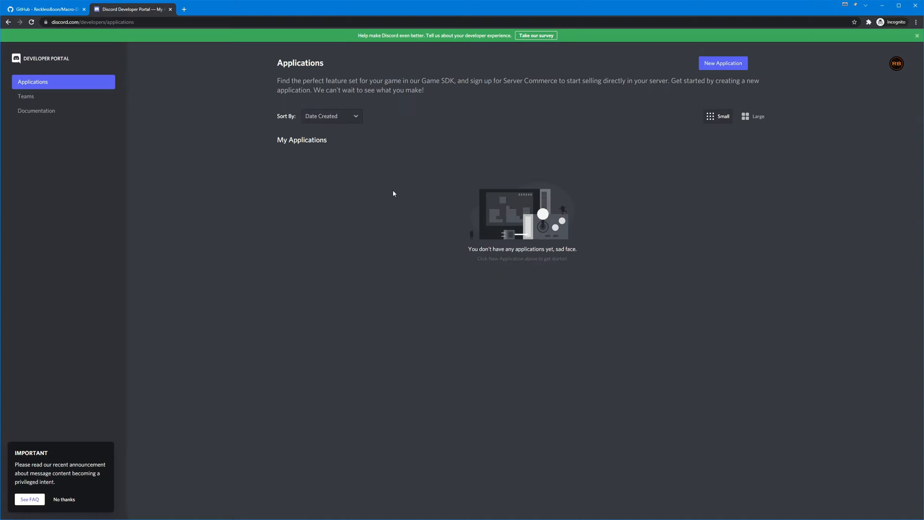
mouse_move(401, 197)
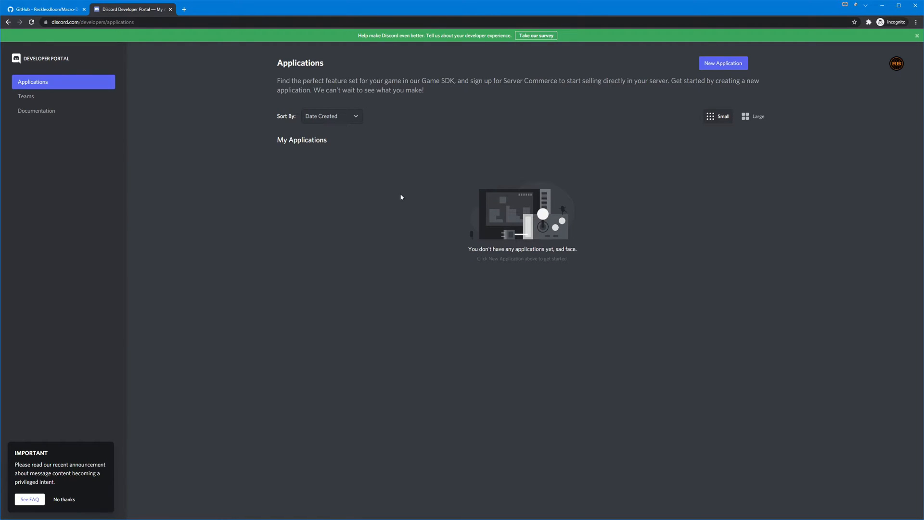
mouse_move(633, 126)
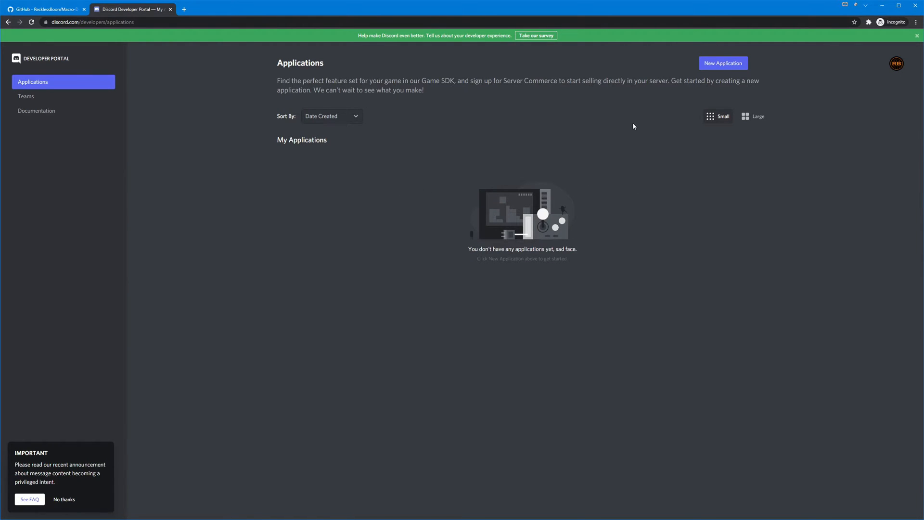
mouse_move(723, 63)
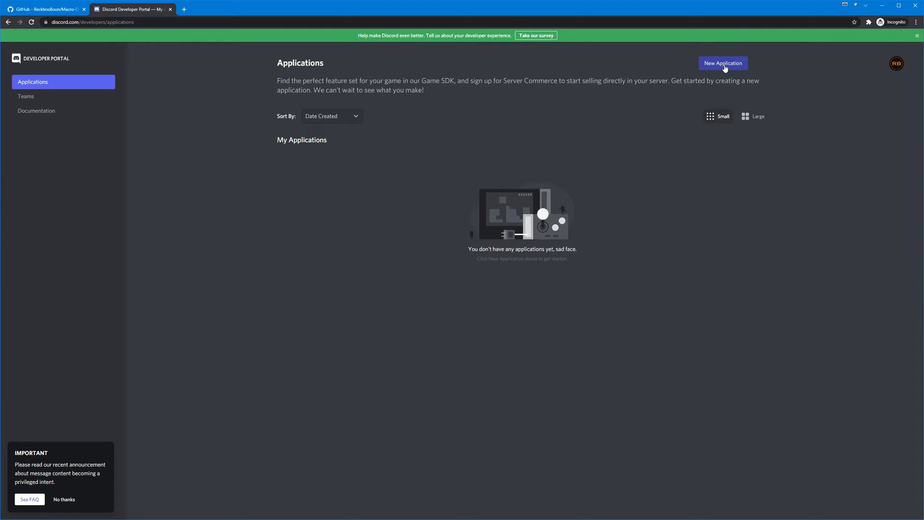
click(722, 63)
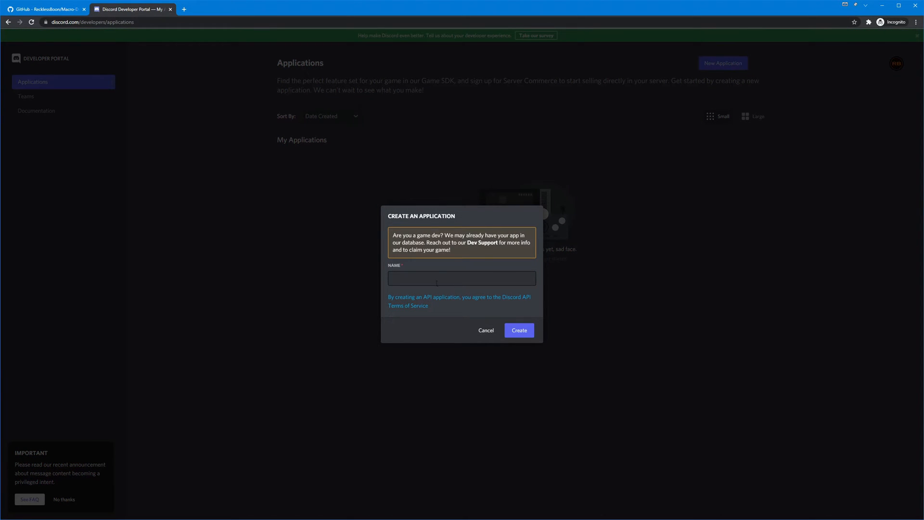
mouse_move(432, 273)
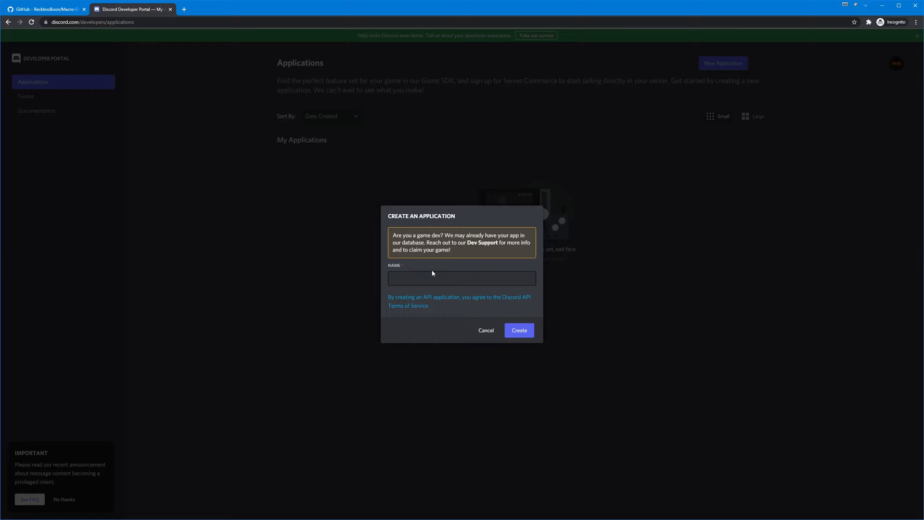
click(462, 278)
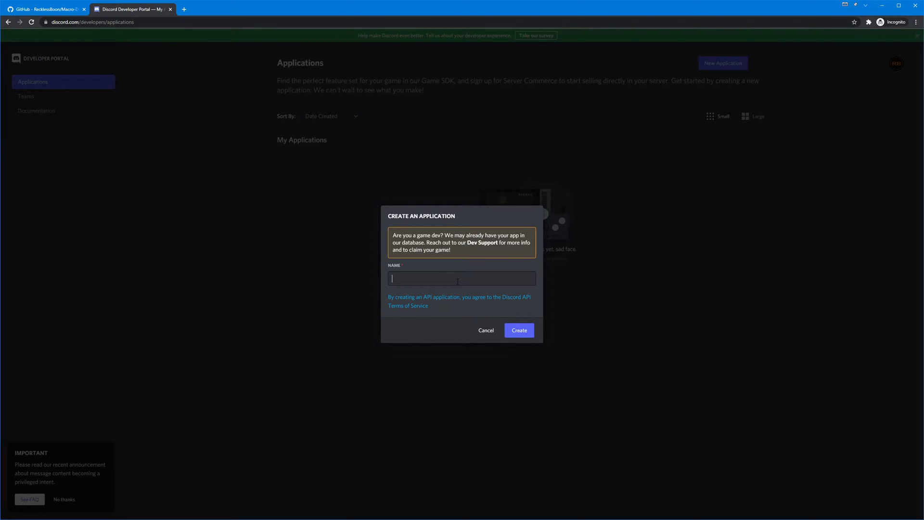
text(Macro Deck Plugin)
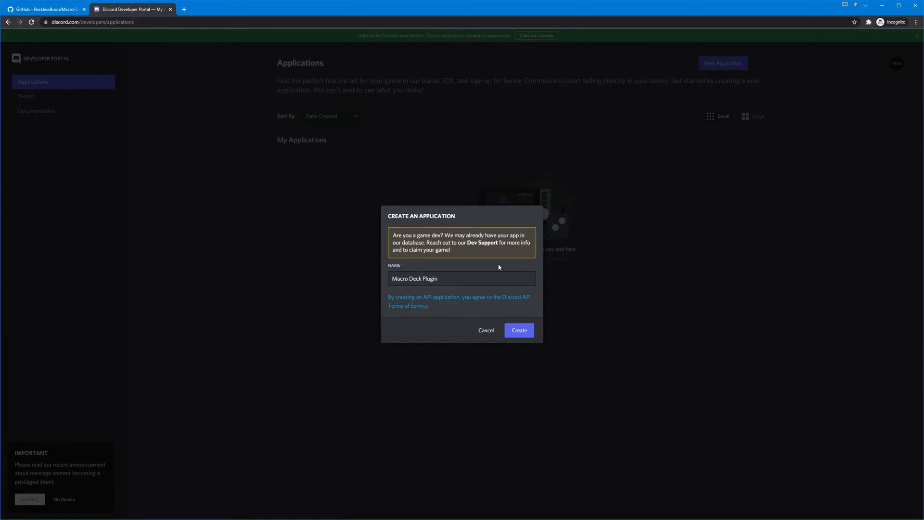
click(518, 330)
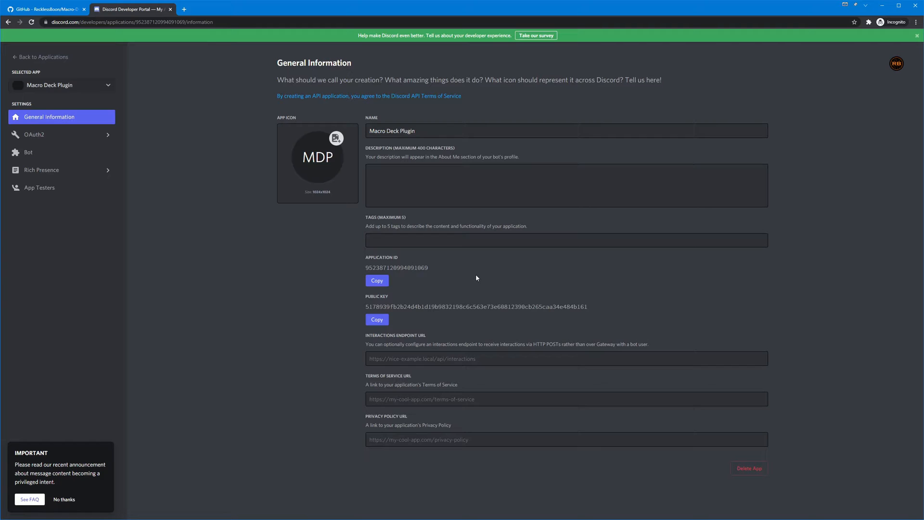
mouse_move(436, 294)
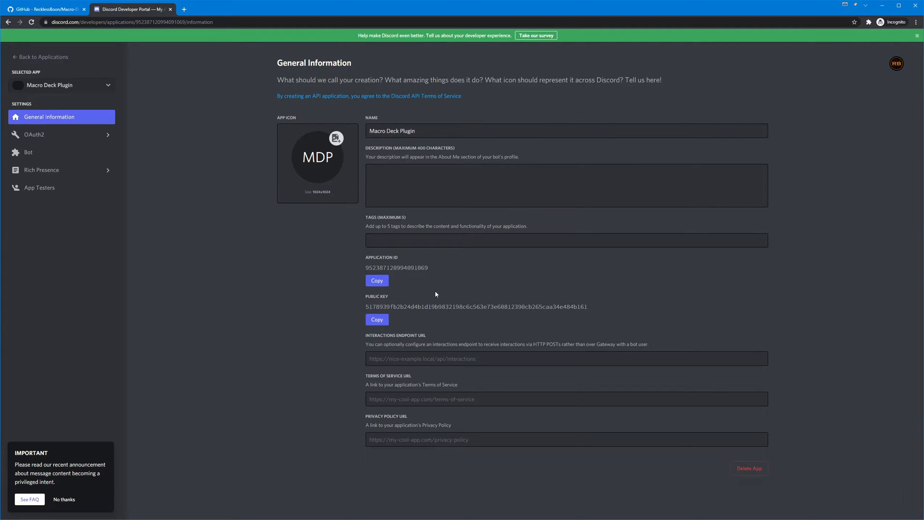
mouse_move(318, 166)
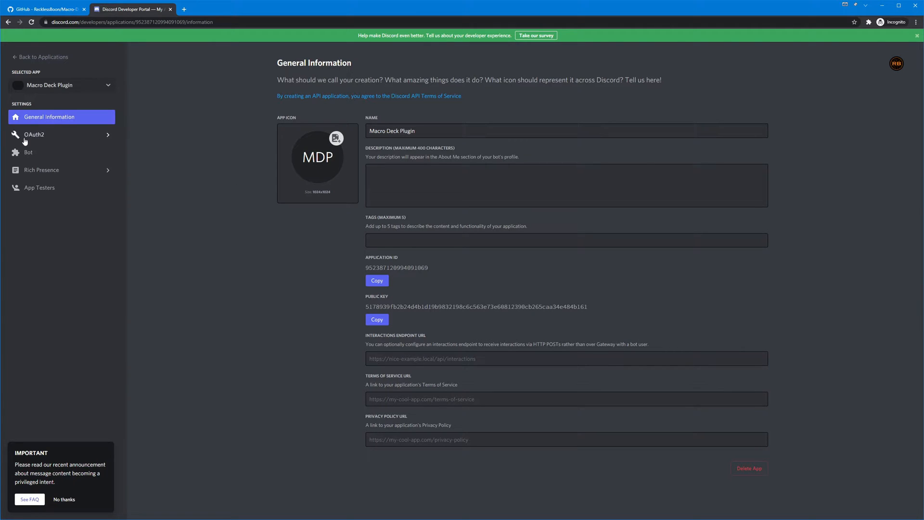
mouse_move(34, 134)
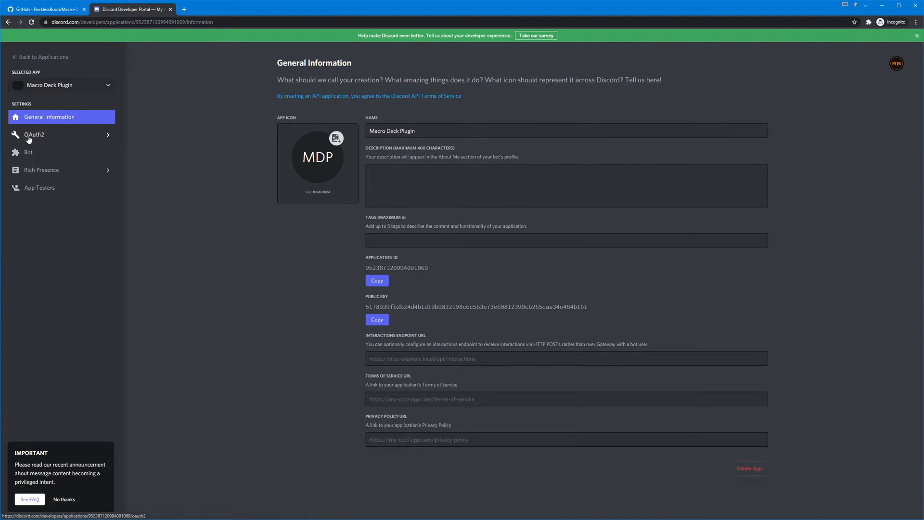
click(35, 134)
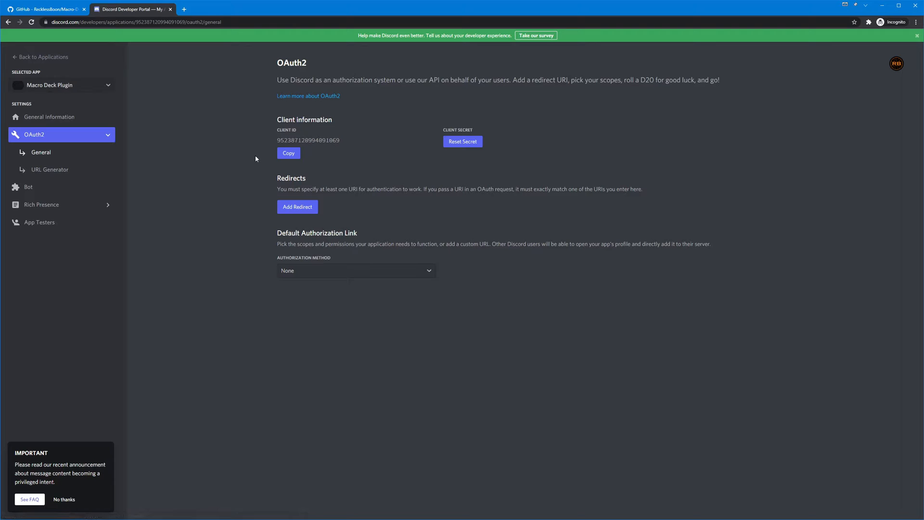
mouse_move(297, 207)
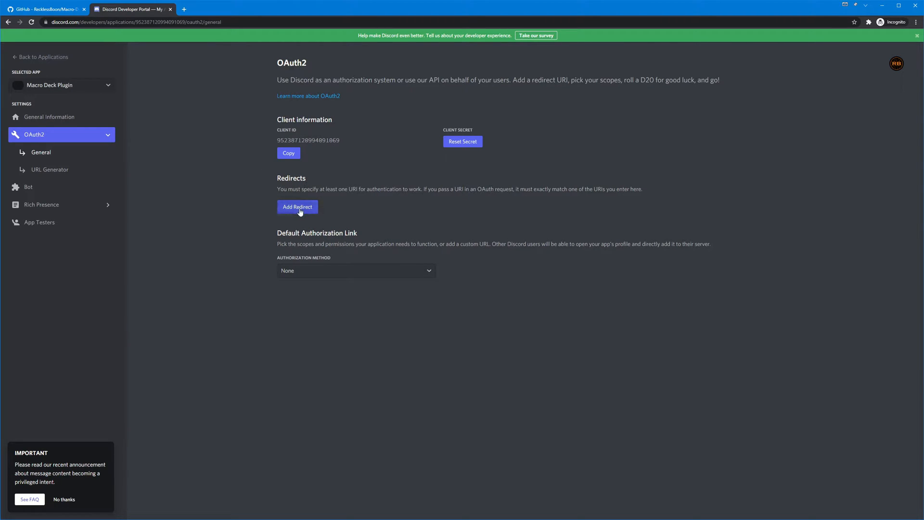
click(297, 207)
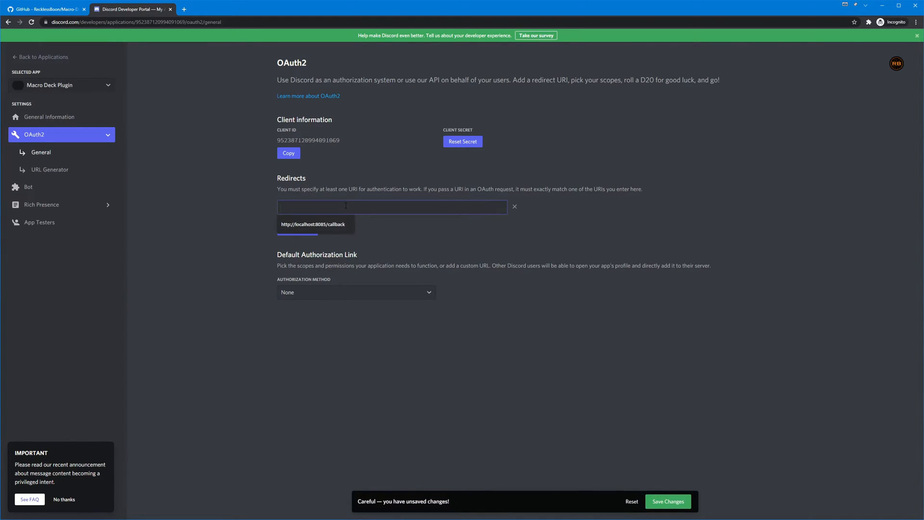
text(https:/)
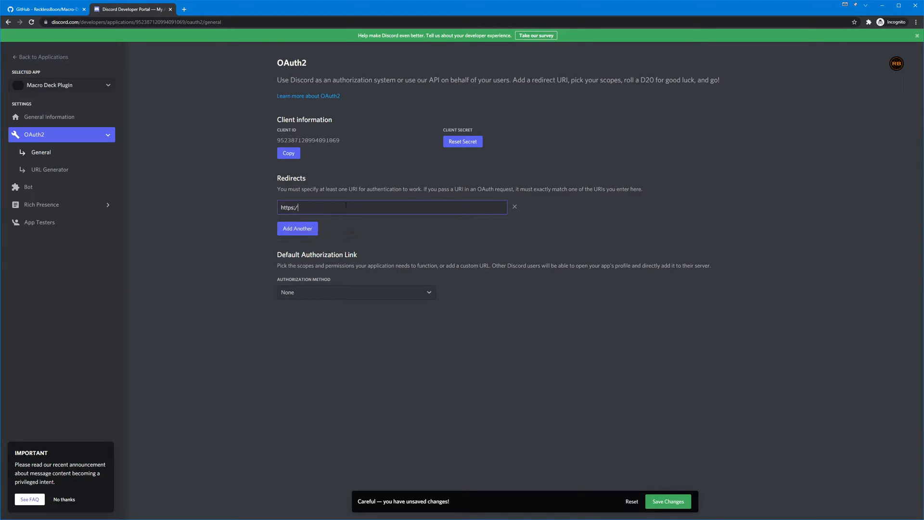
text(127.0.0)
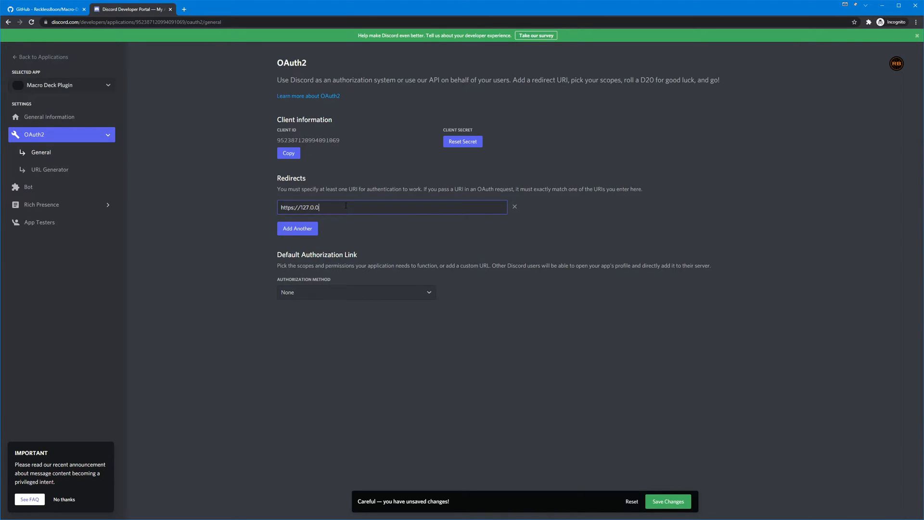
text(.1)
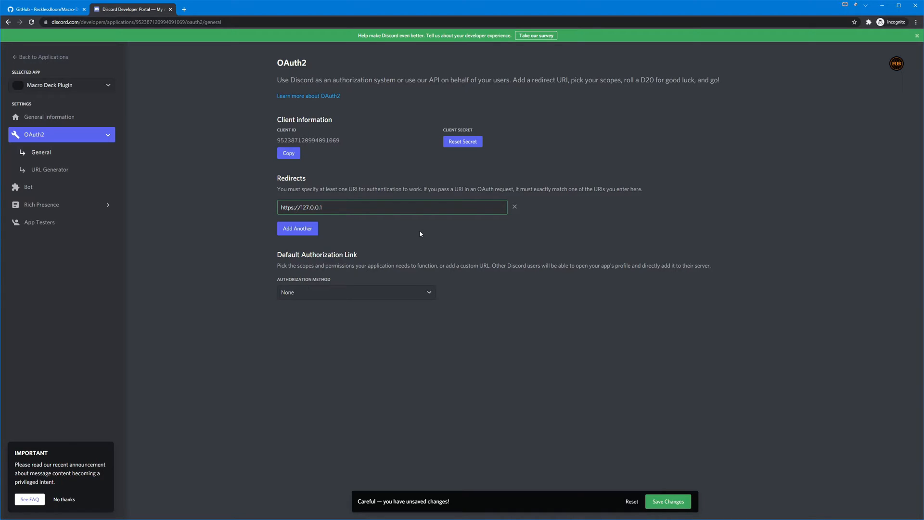
mouse_move(599, 393)
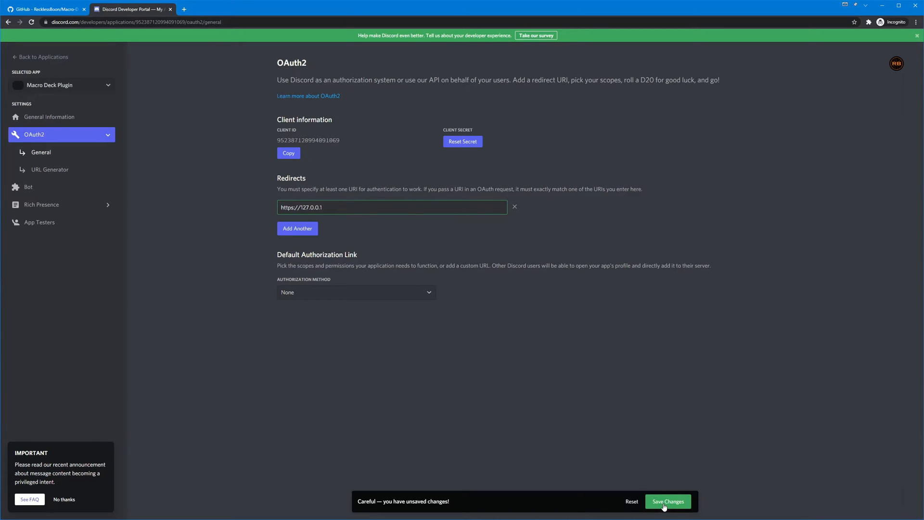
mouse_move(667, 501)
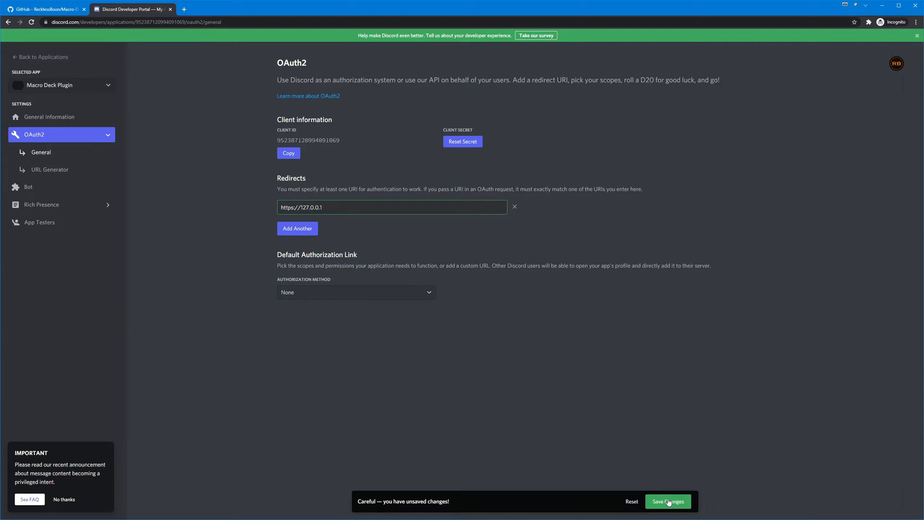
click(667, 501)
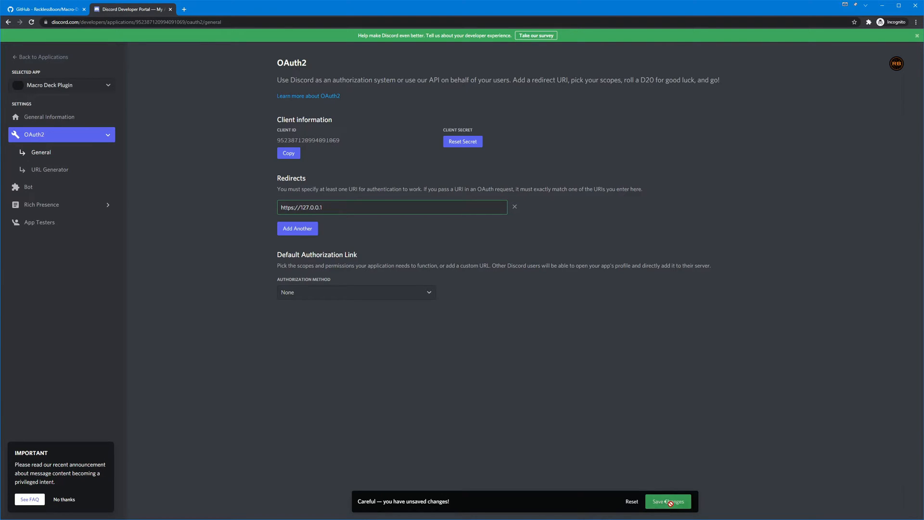
click(668, 501)
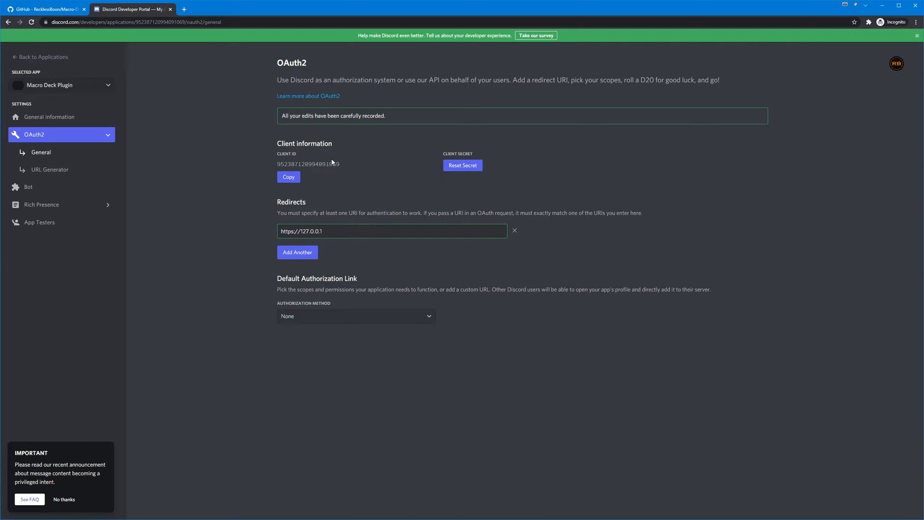
mouse_move(348, 172)
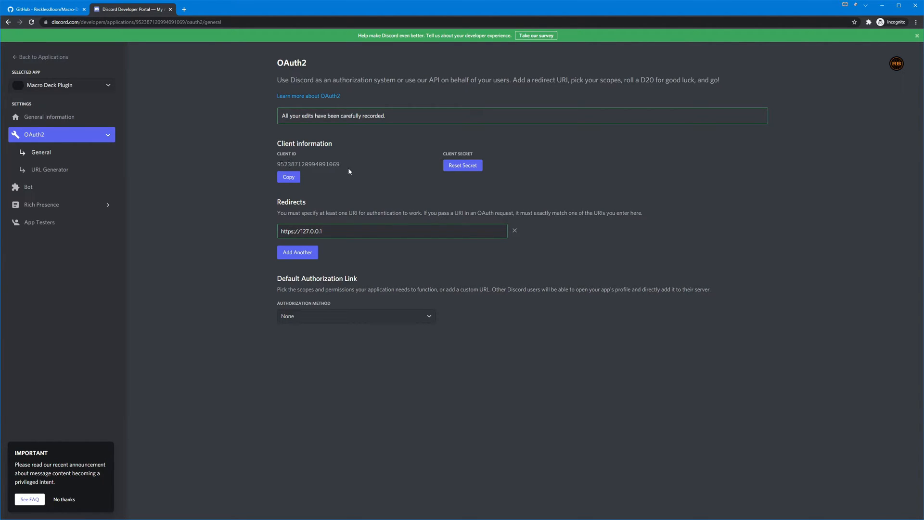
mouse_move(396, 175)
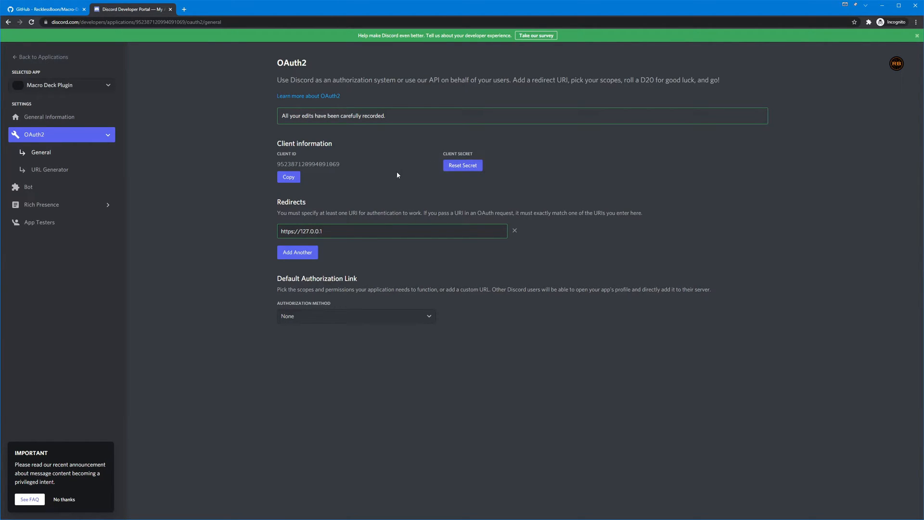
mouse_move(639, 208)
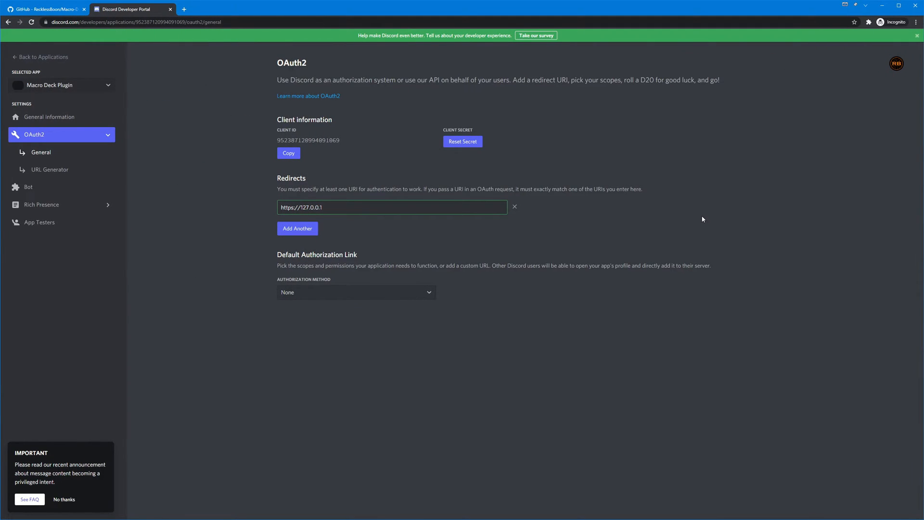
mouse_move(617, 209)
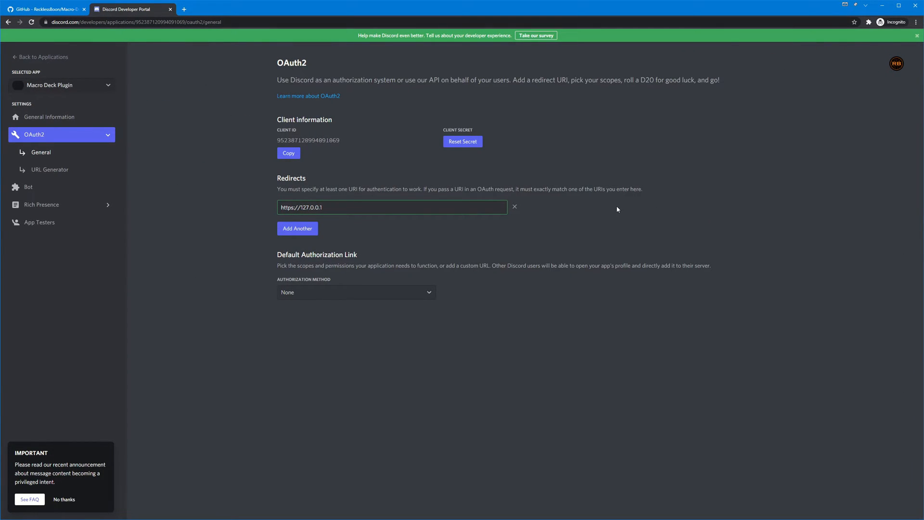
mouse_move(810, 302)
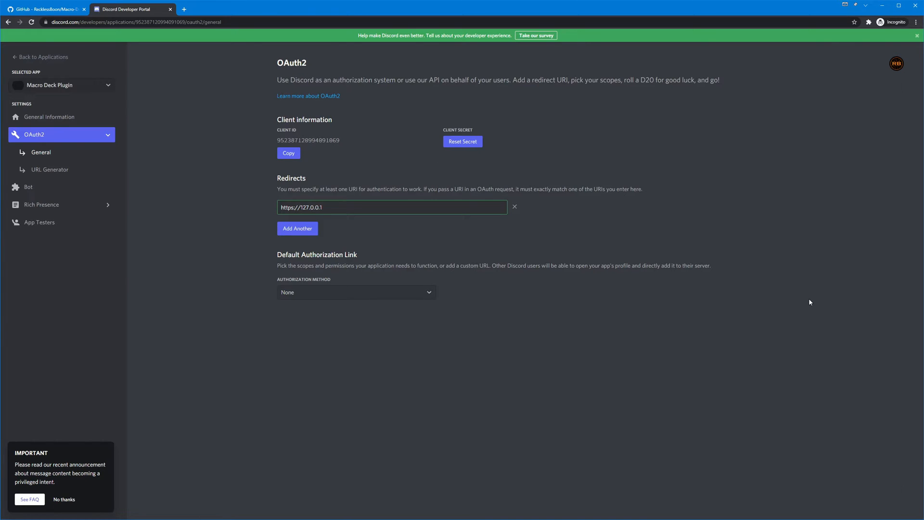
mouse_move(750, 325)
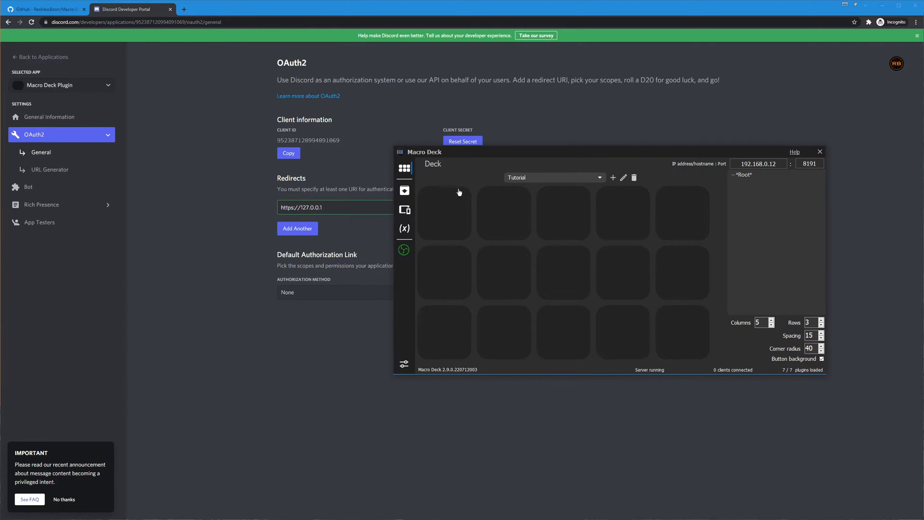
Step: Show Macro Deck's Extensions page over the developer portal
click(404, 189)
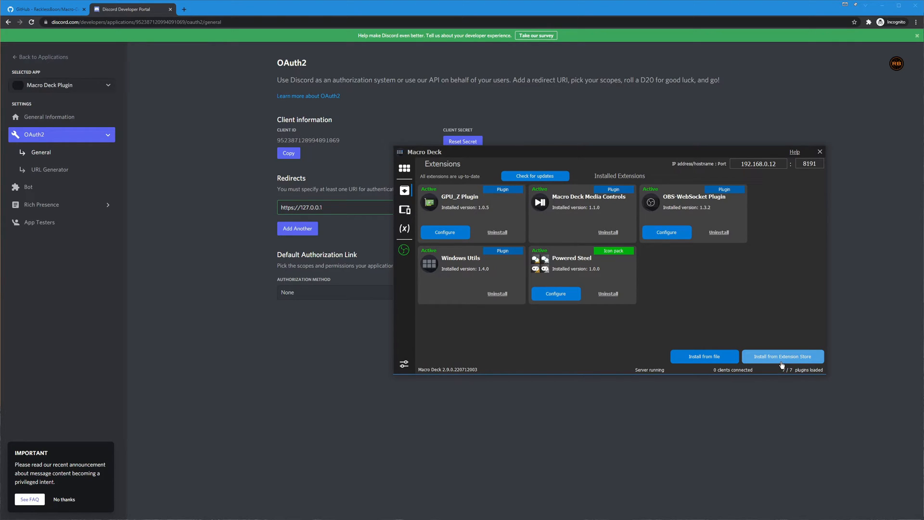
Step: Download and install the Discord Plugin from Macro Deck's Extension Store
click(783, 357)
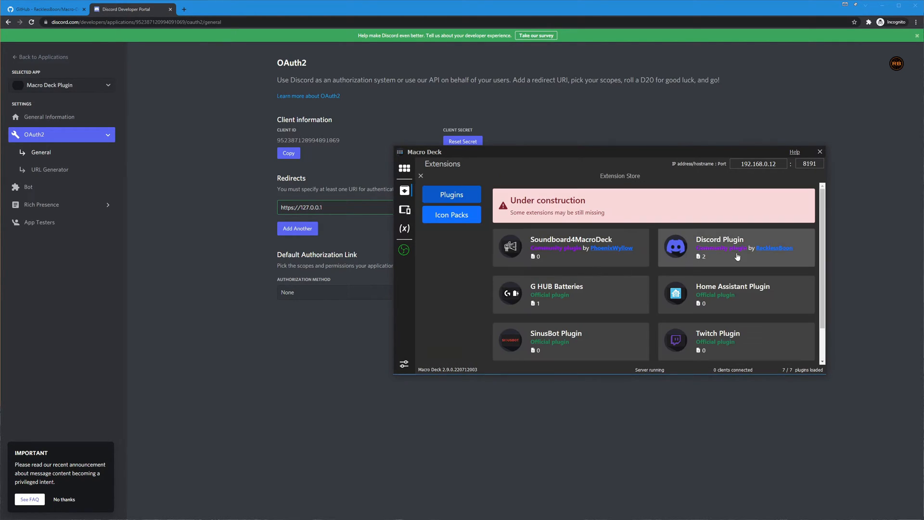
mouse_move(724, 260)
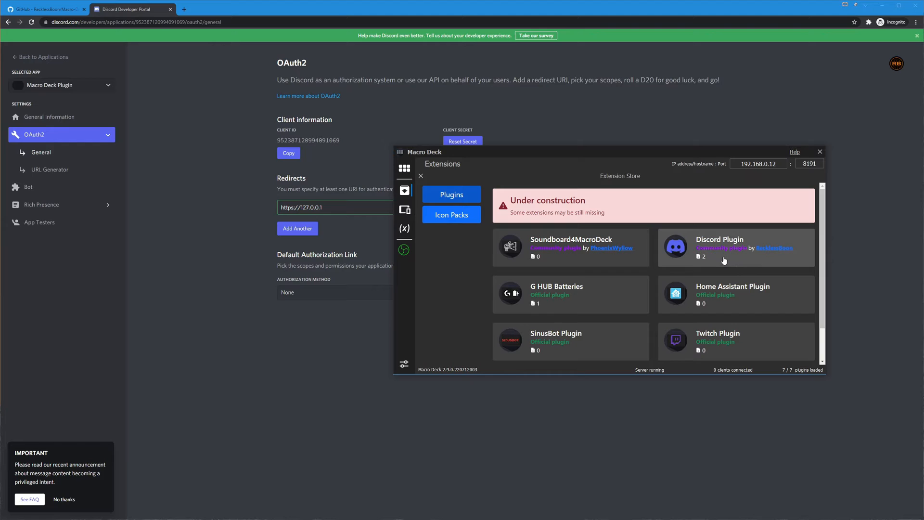
click(736, 247)
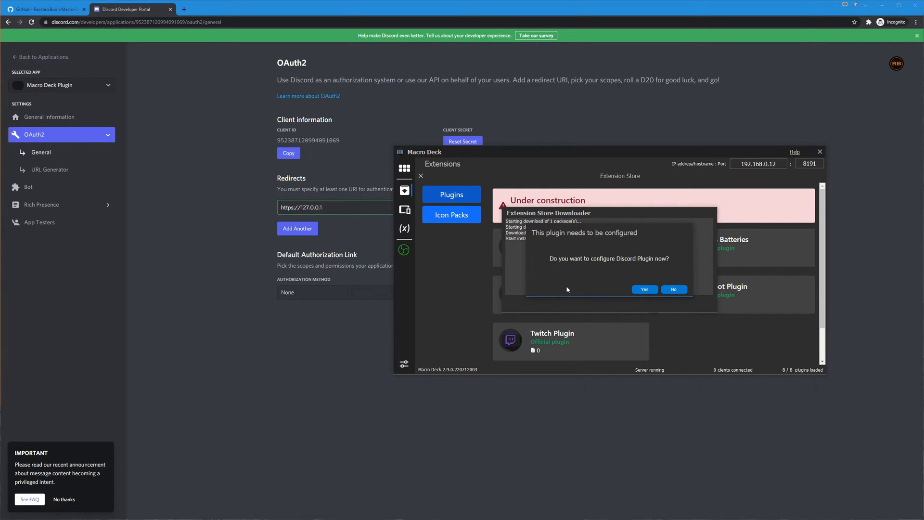
mouse_move(602, 279)
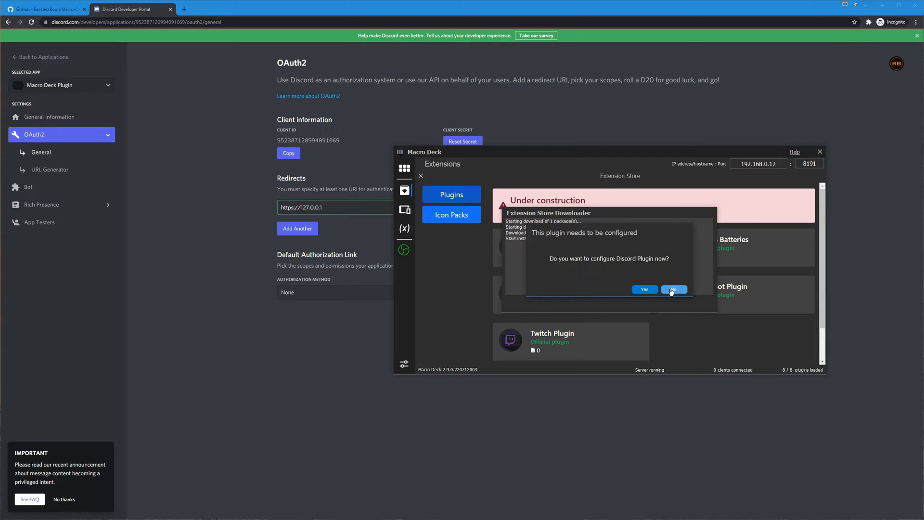
Step: Decline configuring the Discord Plugin now and minimize Macro Deck
click(674, 290)
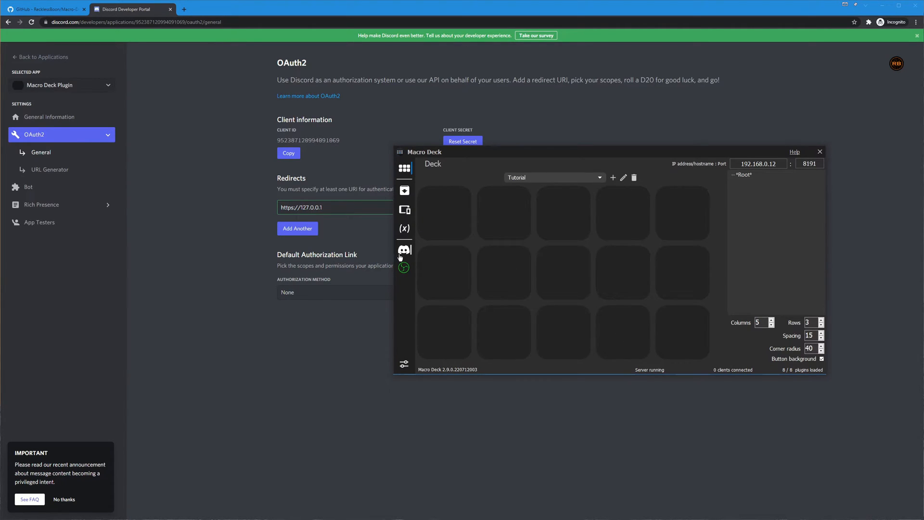
mouse_move(404, 249)
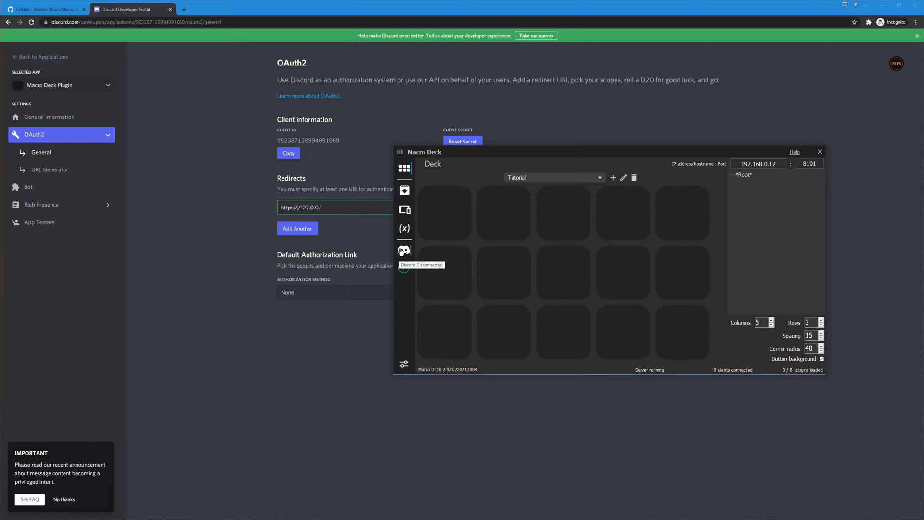
mouse_move(404, 190)
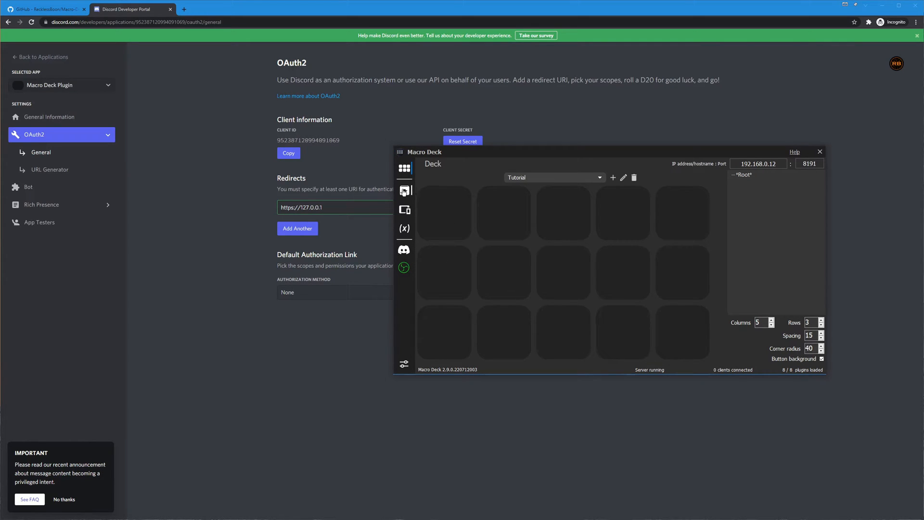
click(404, 191)
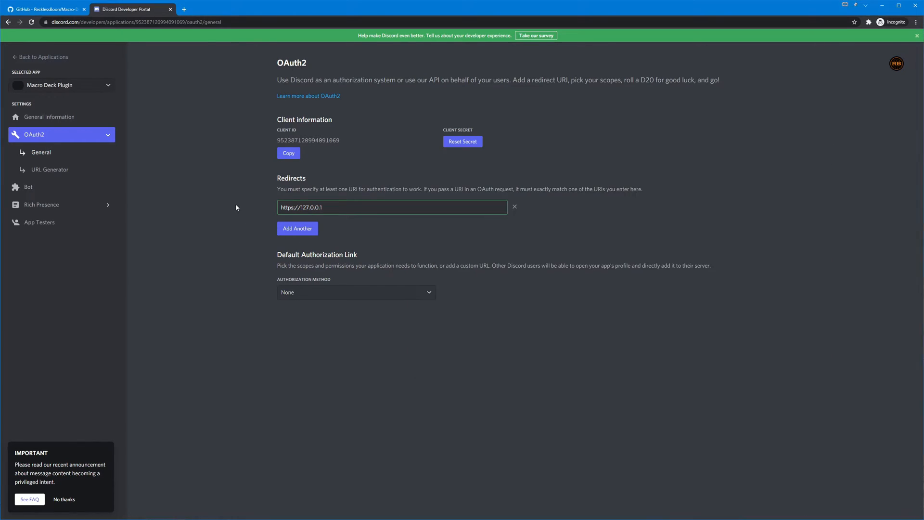
Step: Reset the app's client secret on the OAuth2 General page and confirm
click(288, 153)
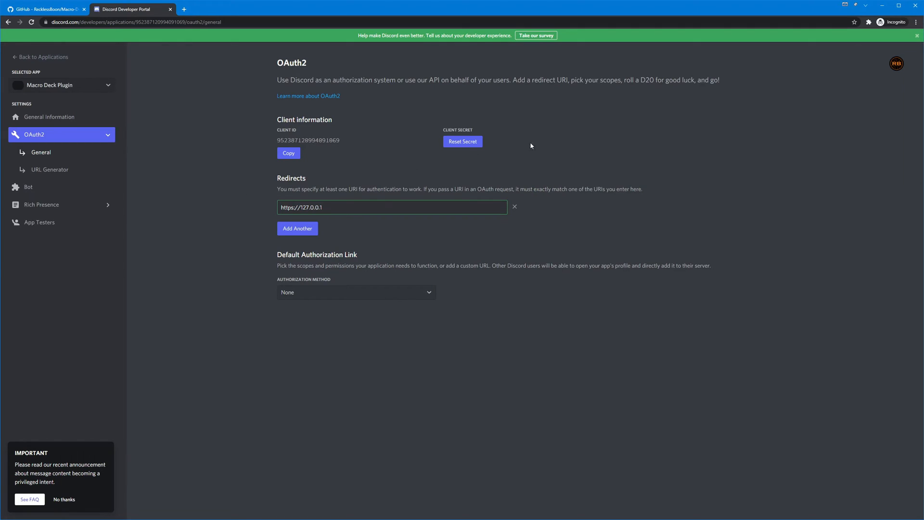
mouse_move(507, 152)
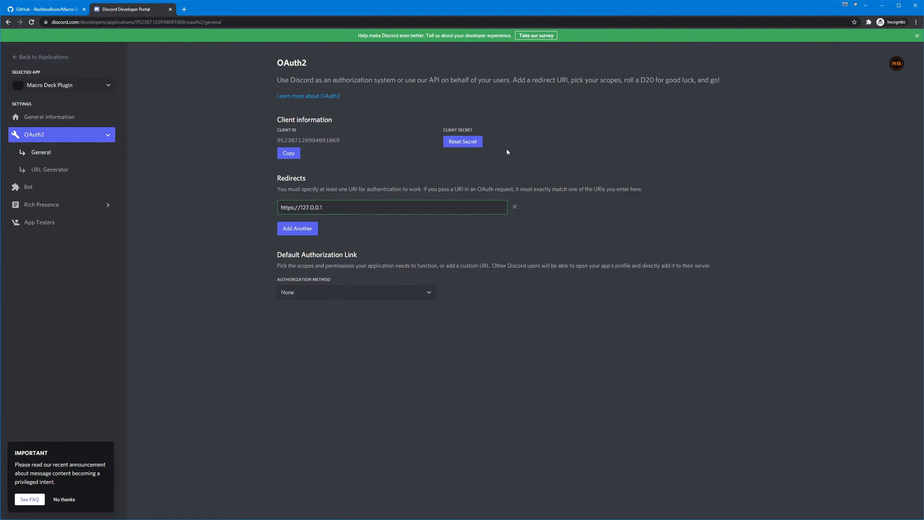
mouse_move(463, 141)
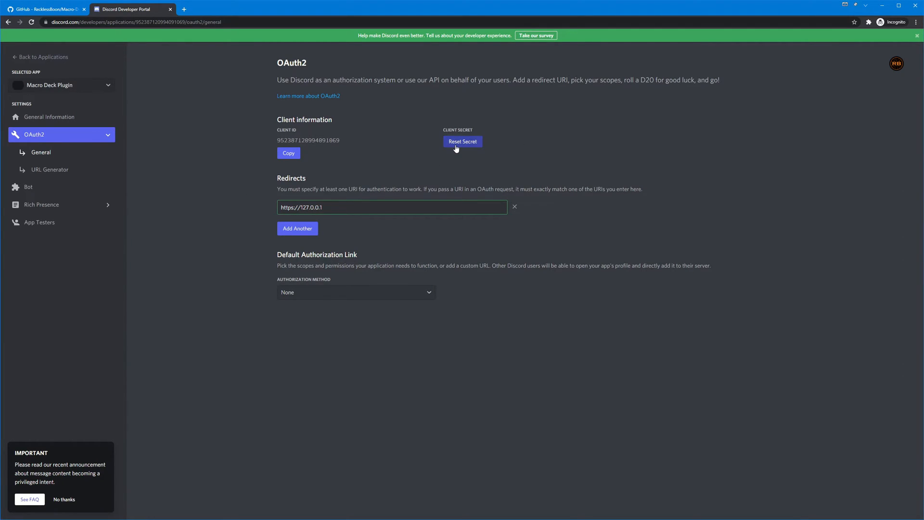
click(462, 141)
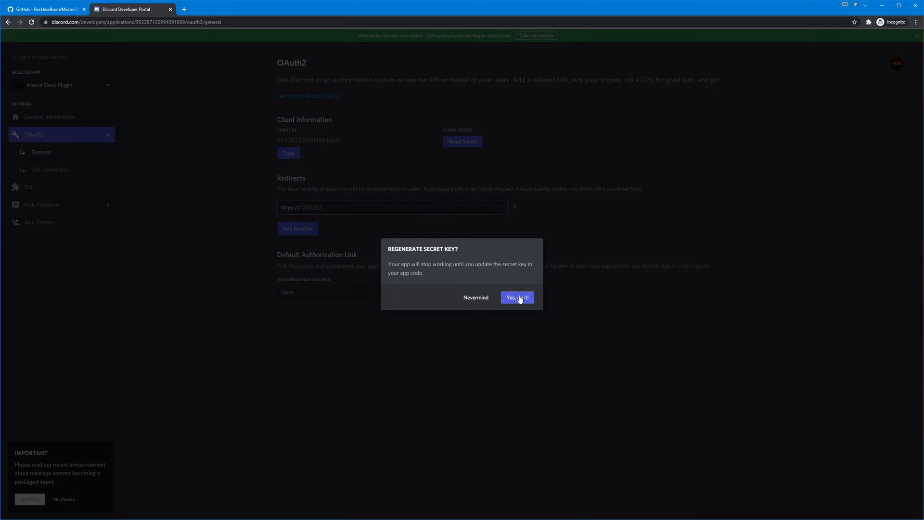
click(517, 297)
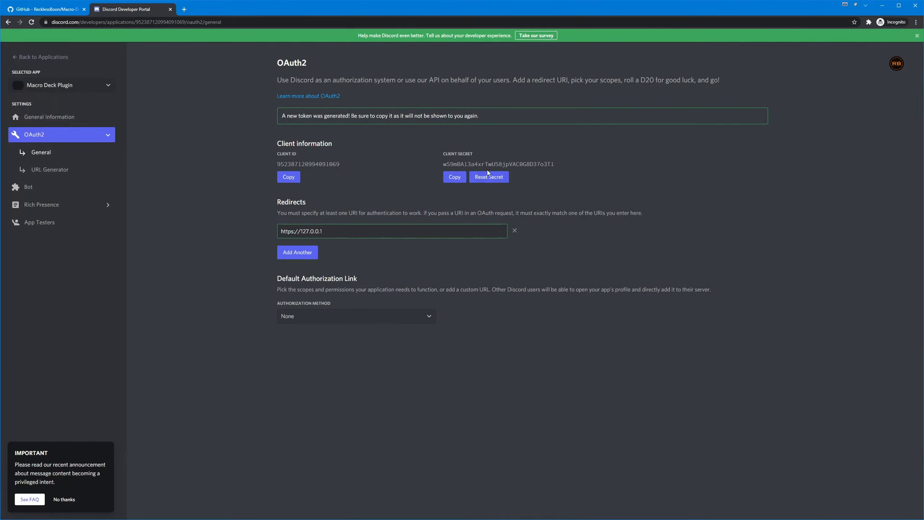
mouse_move(433, 191)
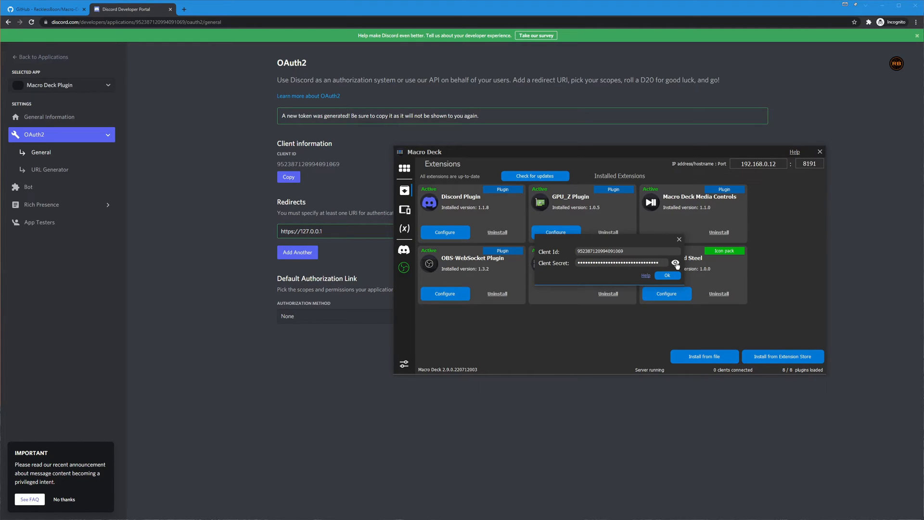
Step: Reveal and re-hide the pasted client secret to verify it
click(676, 263)
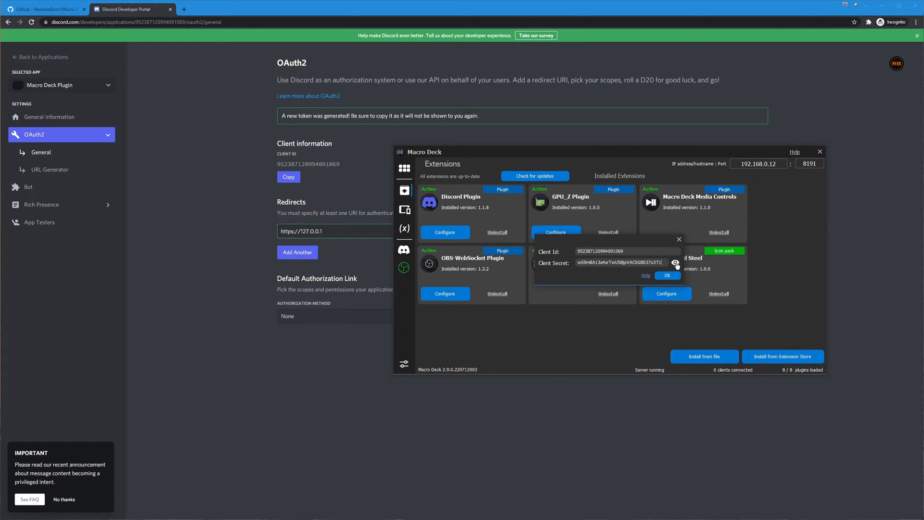
click(676, 262)
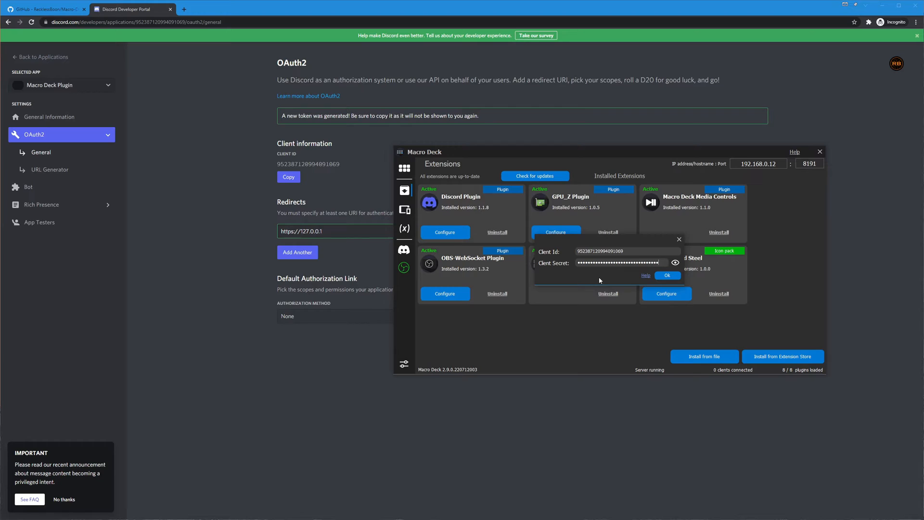
mouse_move(666, 275)
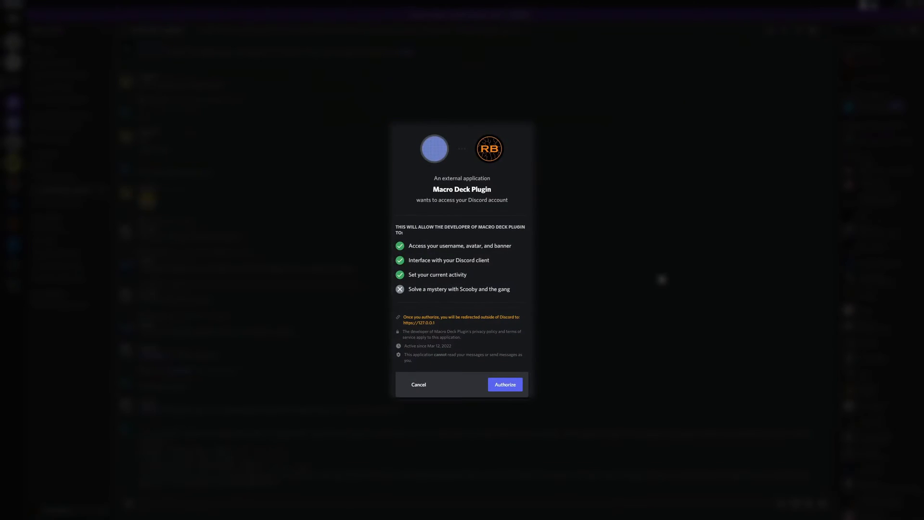
mouse_move(489, 247)
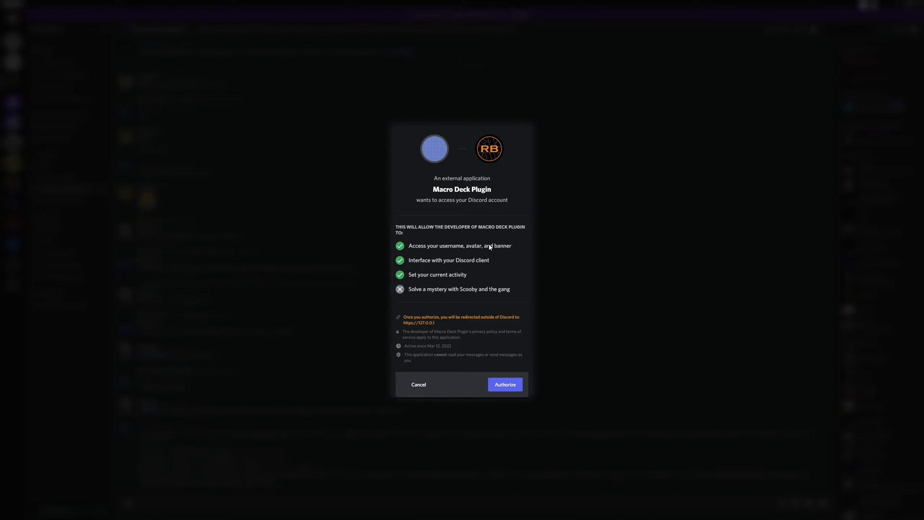
mouse_move(512, 354)
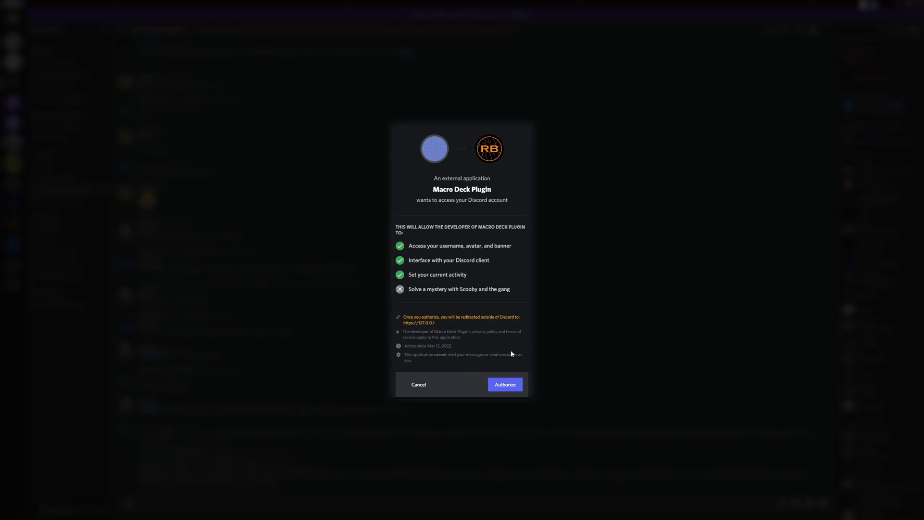
mouse_move(496, 195)
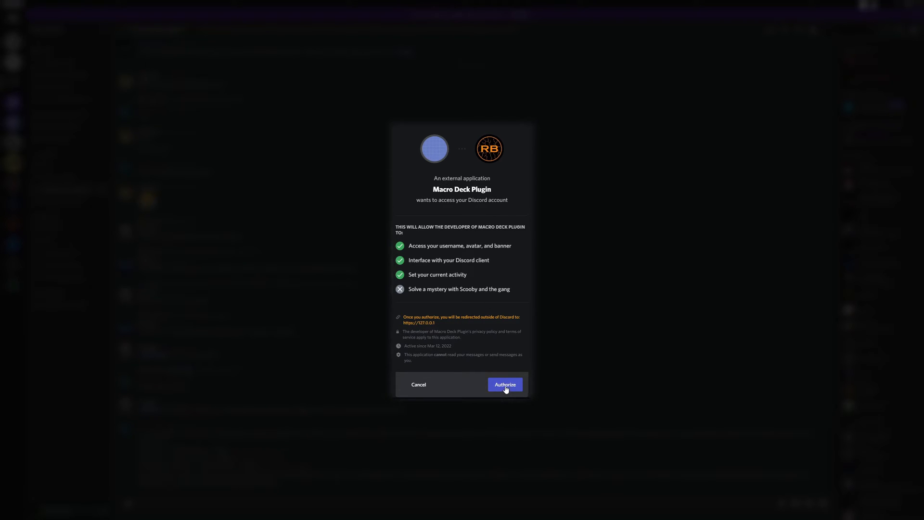
Step: Authorize the Macro Deck Plugin app in Discord's permission popup
click(505, 384)
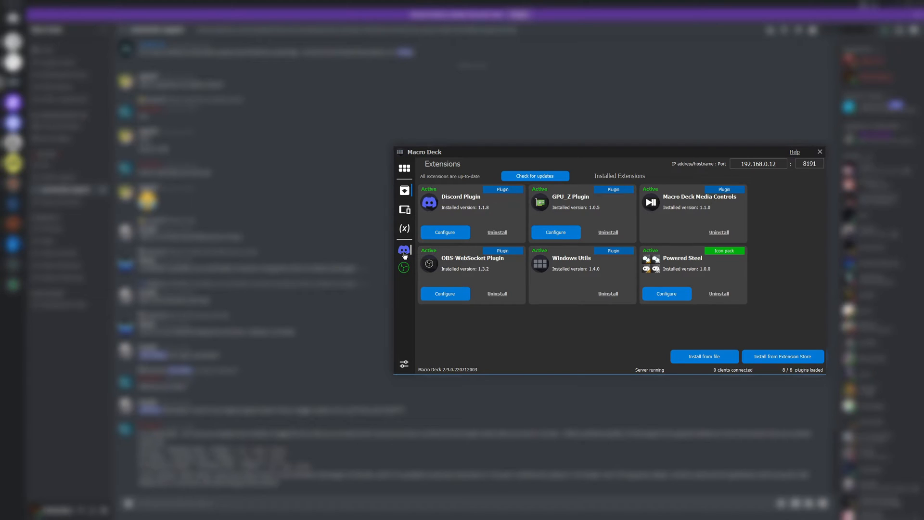
mouse_move(500, 334)
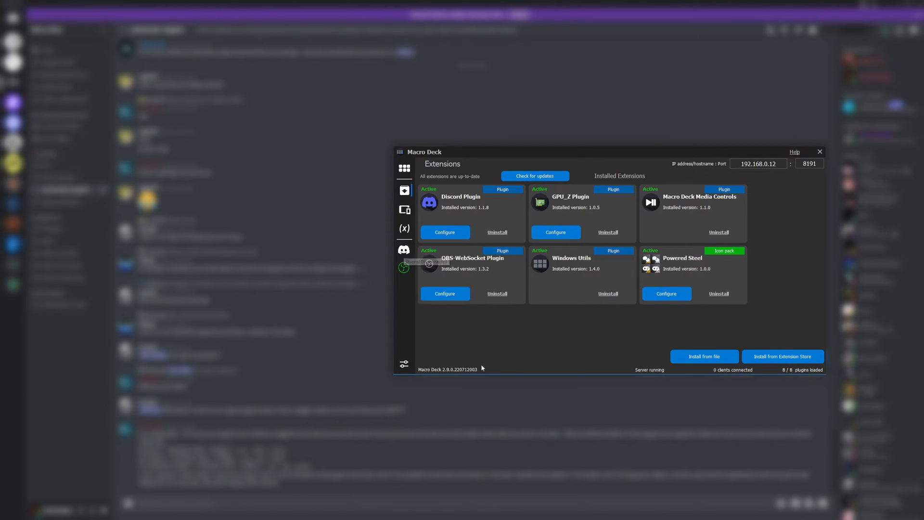
mouse_move(491, 340)
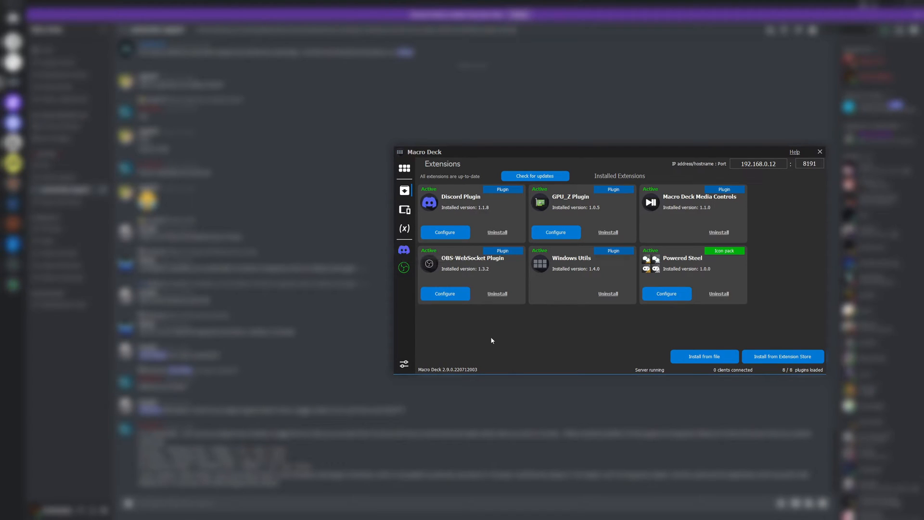
mouse_move(476, 329)
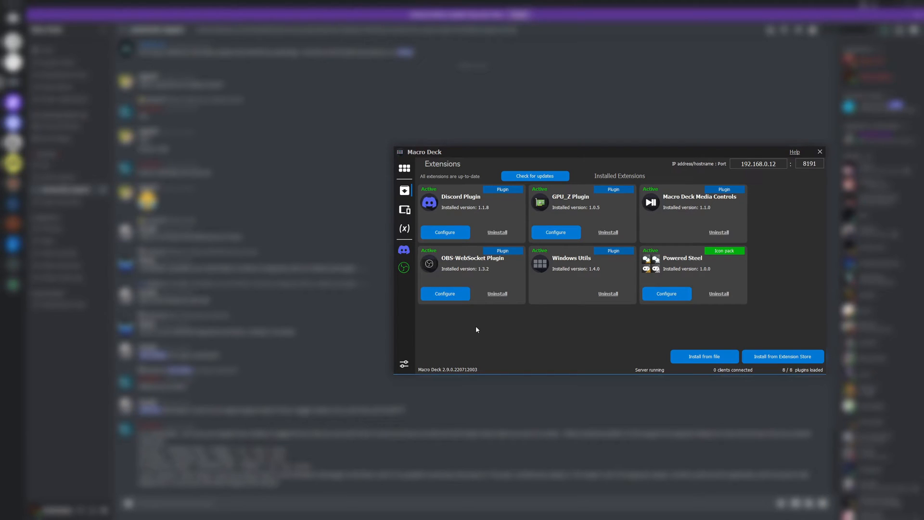
mouse_move(493, 312)
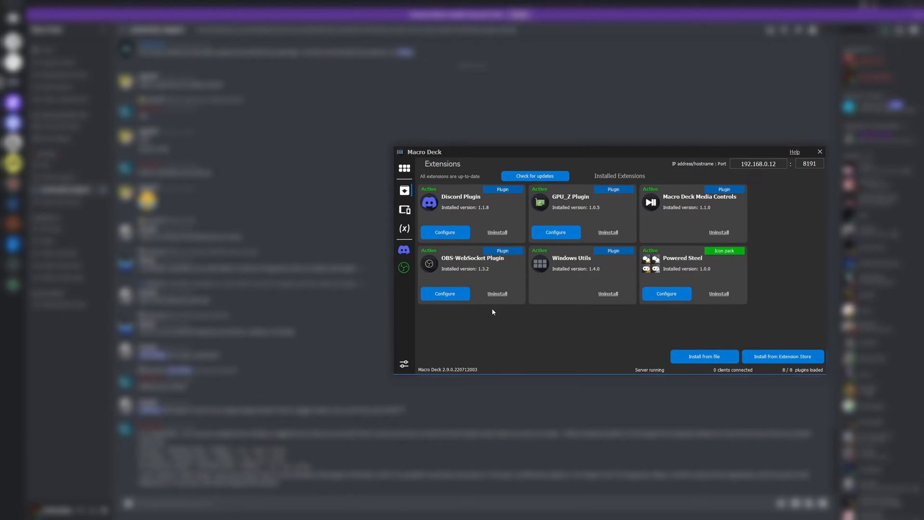
mouse_move(484, 319)
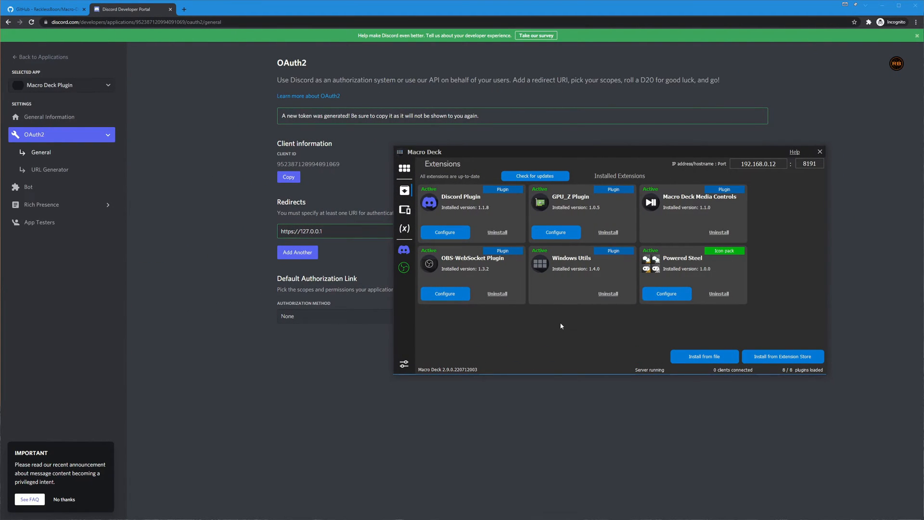
mouse_move(444, 293)
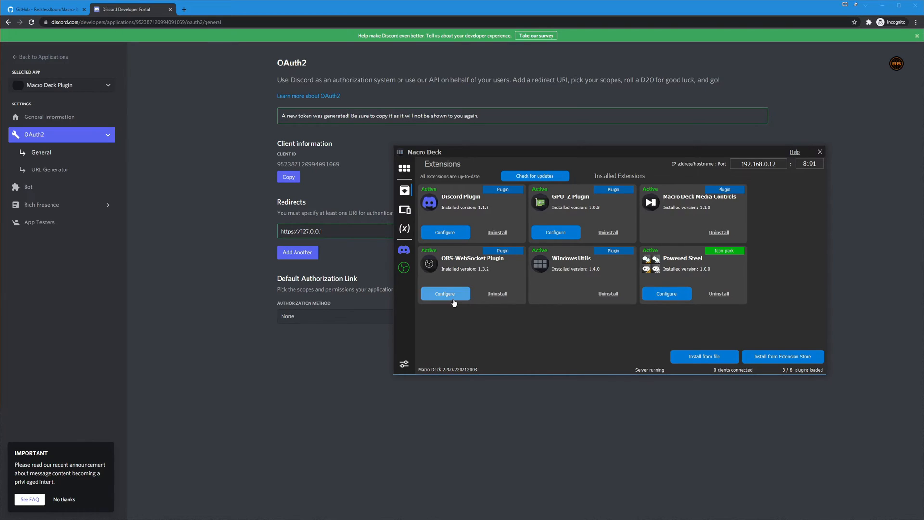
mouse_move(405, 169)
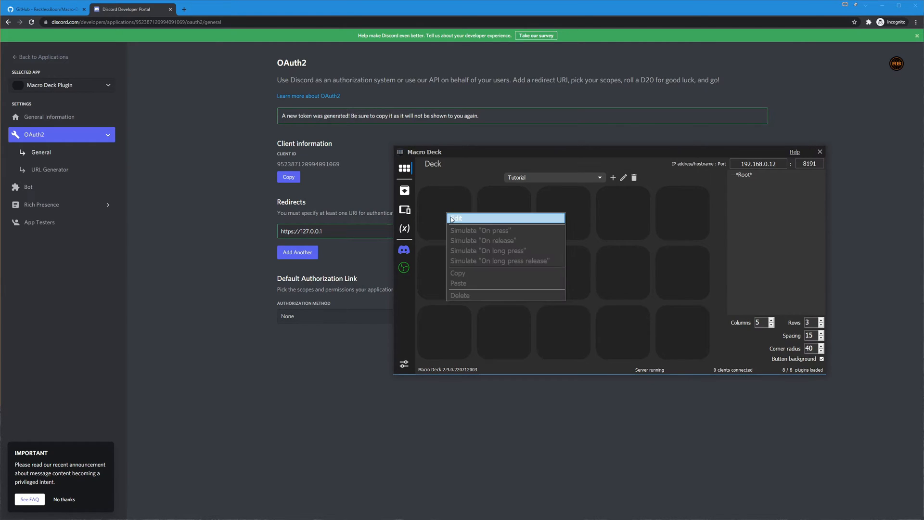
Step: Start editing the empty deck button and list the Discord Plugin's actions
click(457, 218)
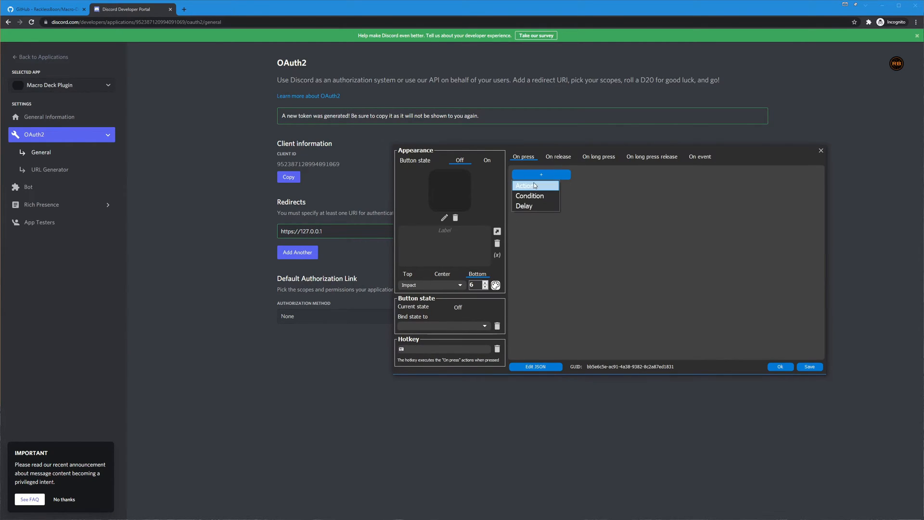
click(524, 185)
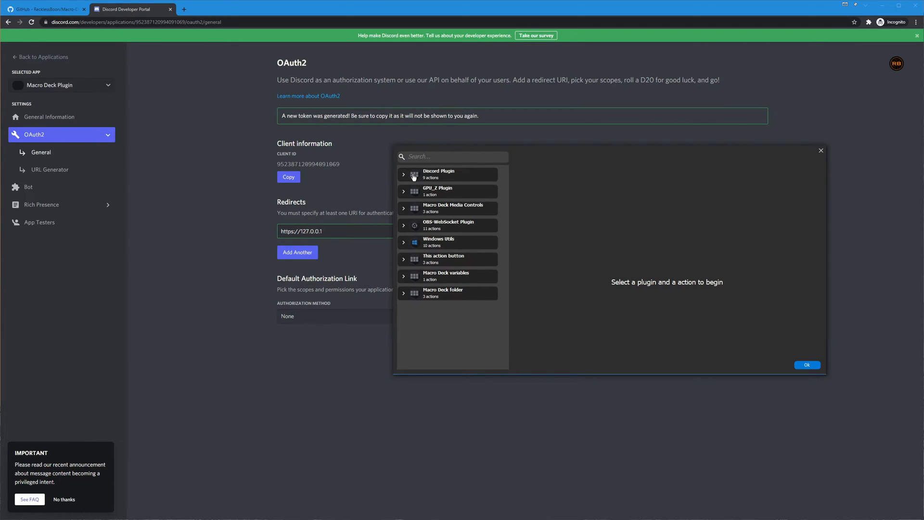
click(439, 174)
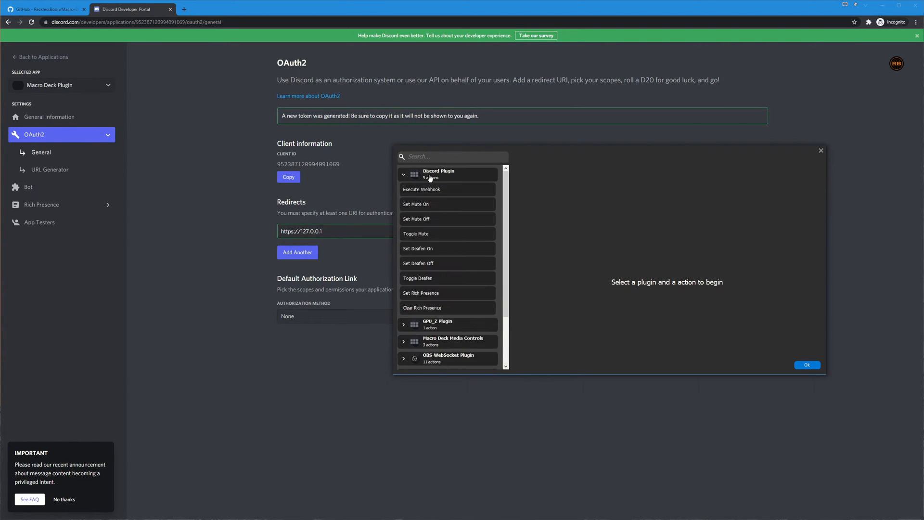
mouse_move(433, 192)
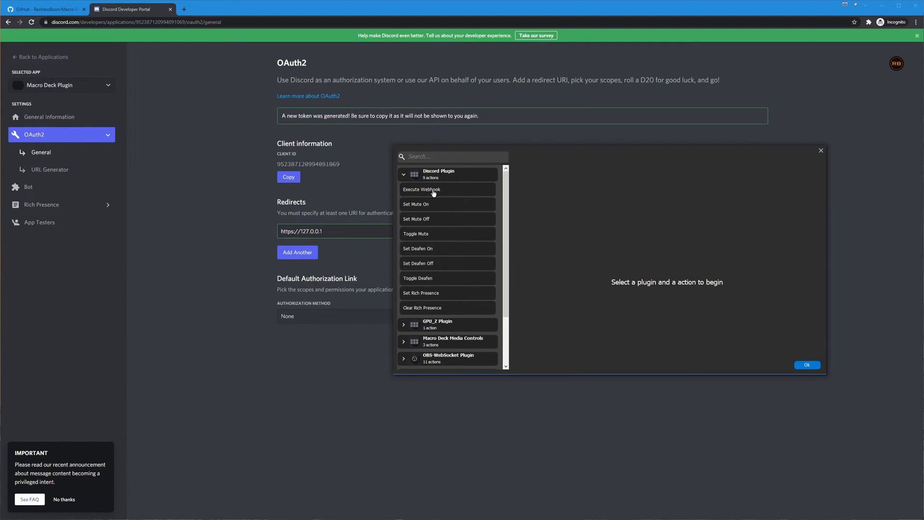
Step: Preview the Toggle Deafen, Toggle Mute, Set Rich Presence and Clear Rich Presence settings
click(416, 219)
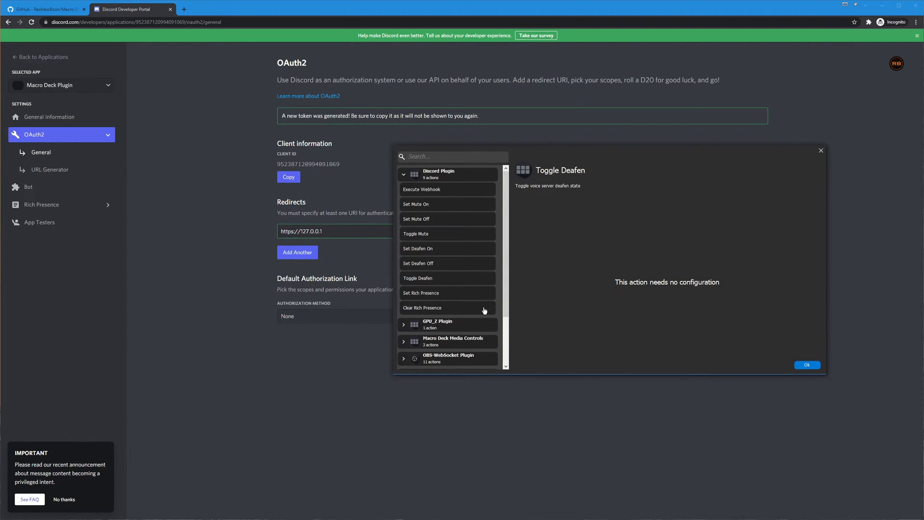
mouse_move(434, 238)
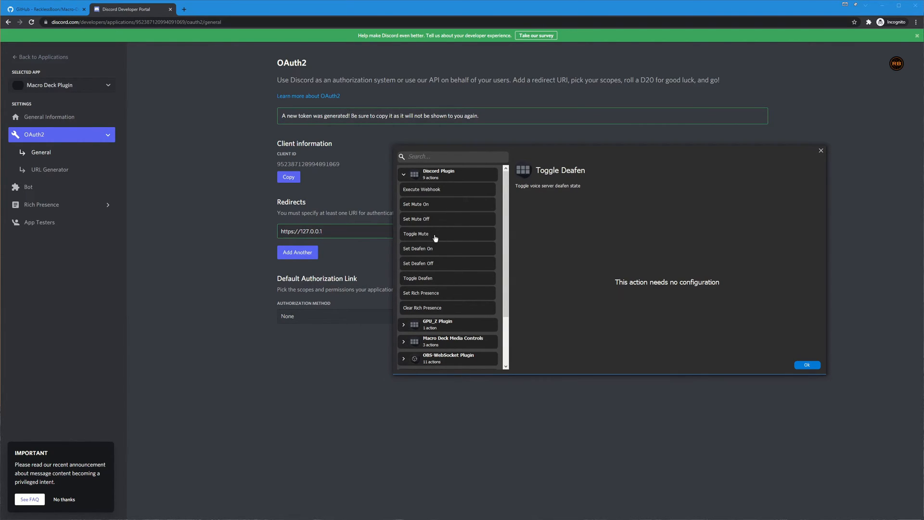
click(416, 233)
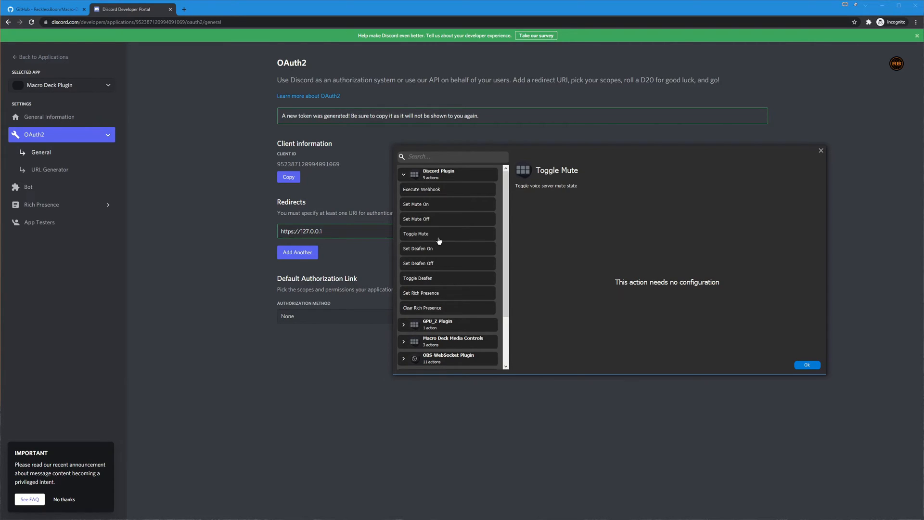
click(418, 278)
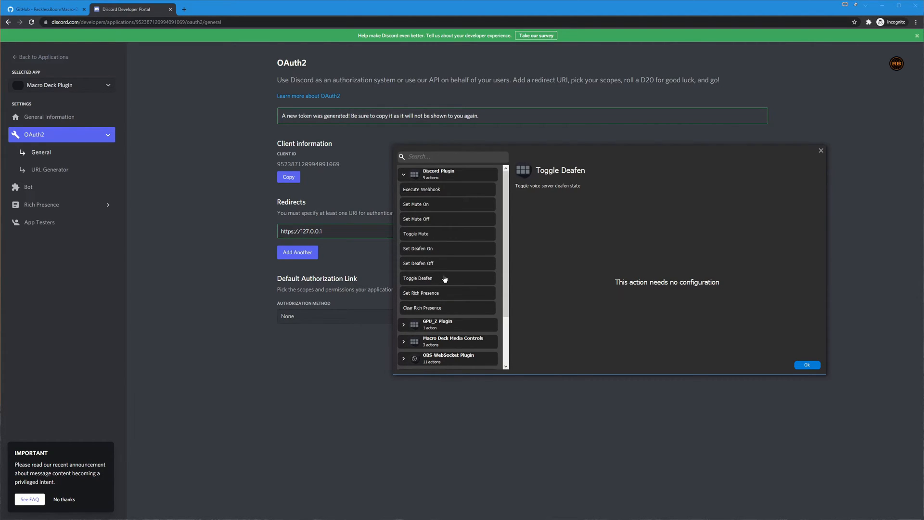
mouse_move(453, 294)
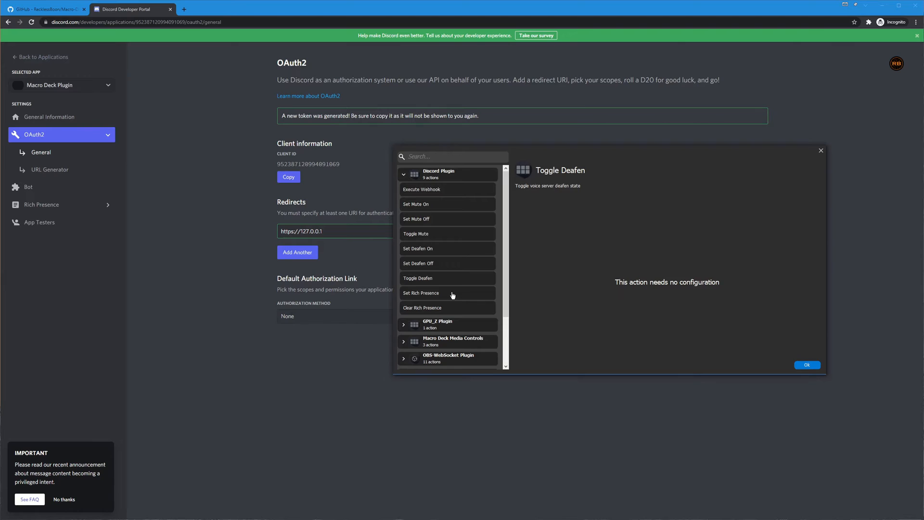
click(421, 293)
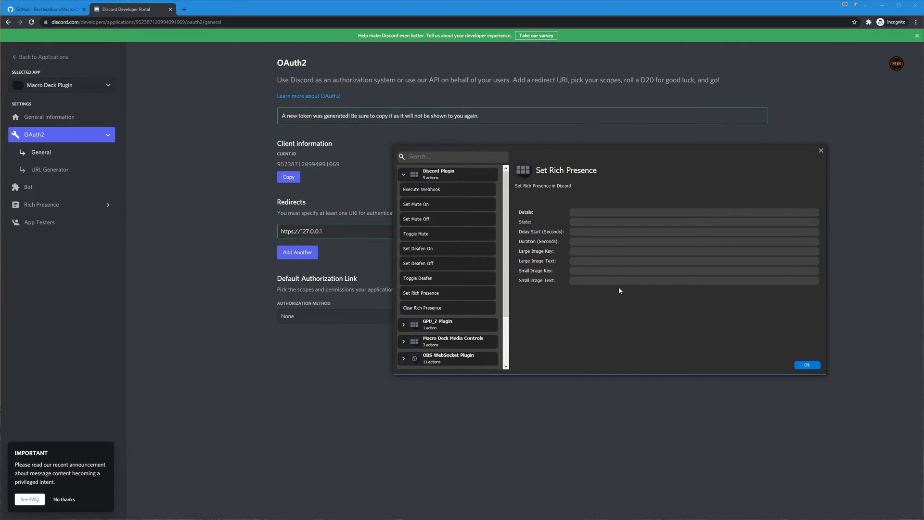
mouse_move(596, 279)
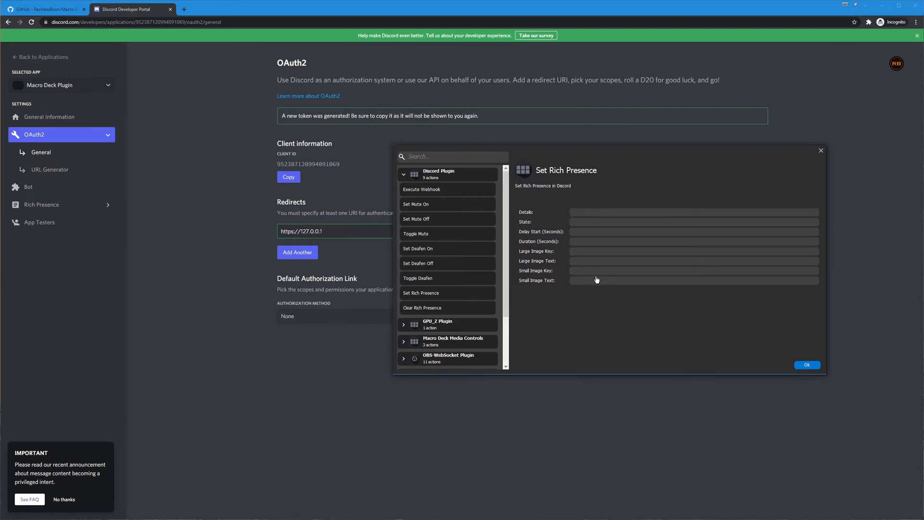
mouse_move(421, 315)
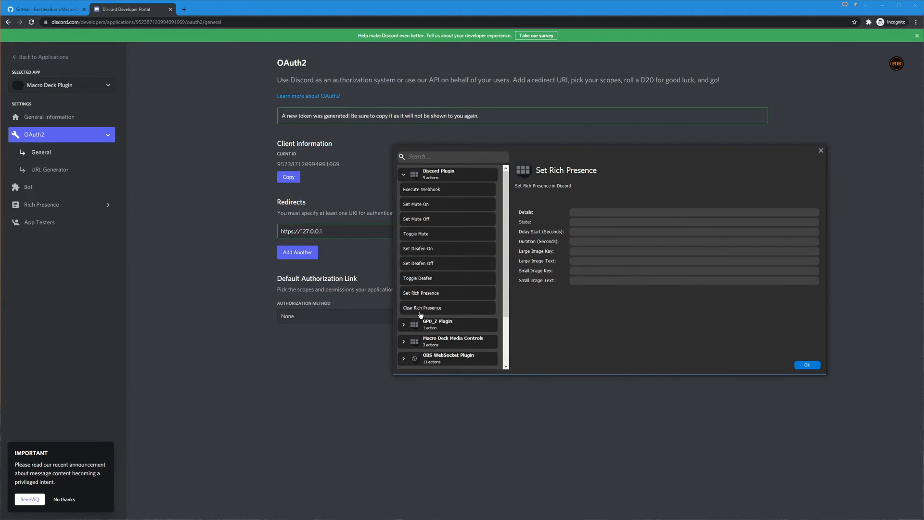
click(422, 307)
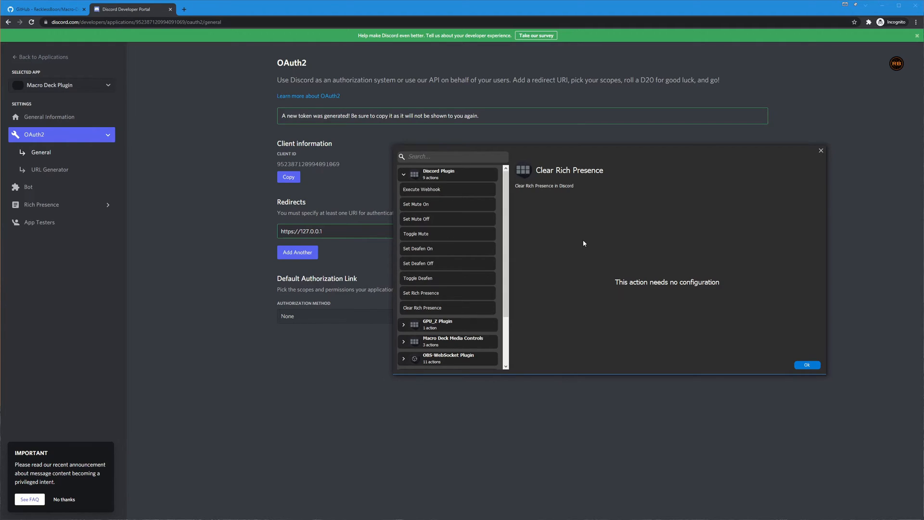
mouse_move(491, 251)
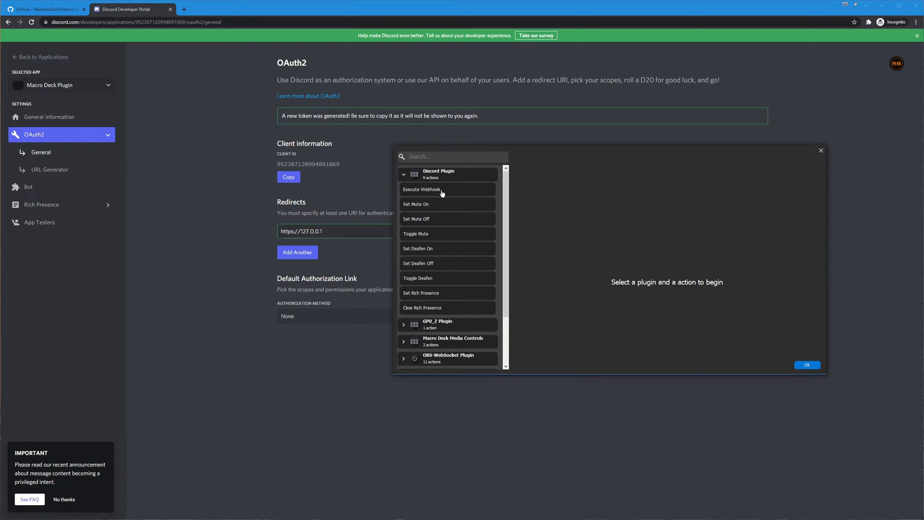
Step: Preview the Execute Webhook action, add an embed, and scroll through its options
click(422, 189)
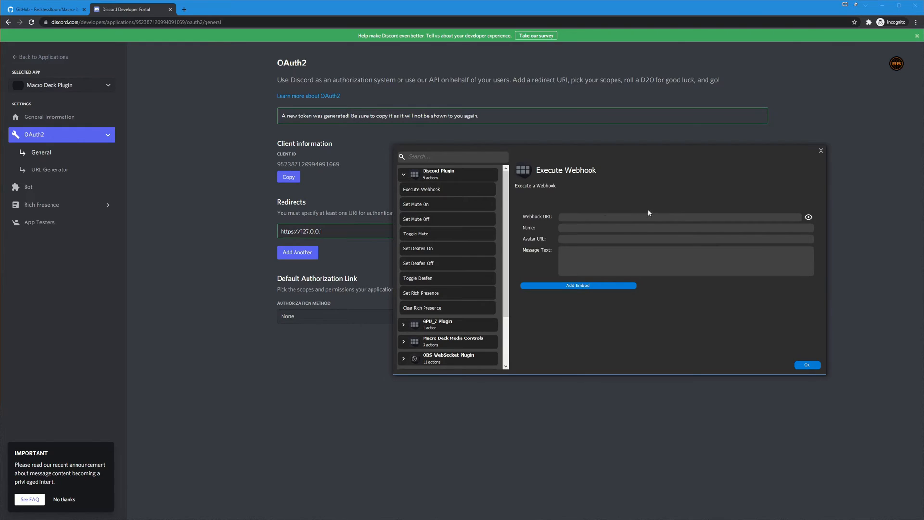
mouse_move(590, 217)
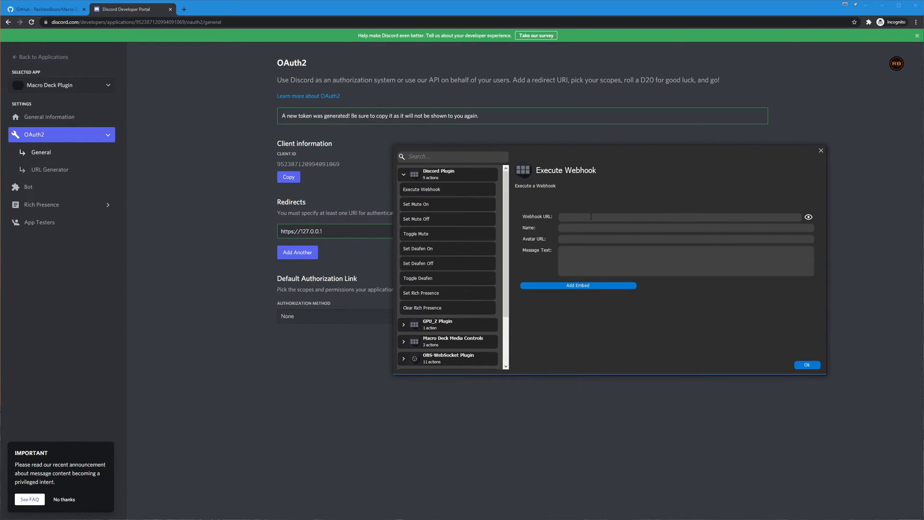
mouse_move(559, 228)
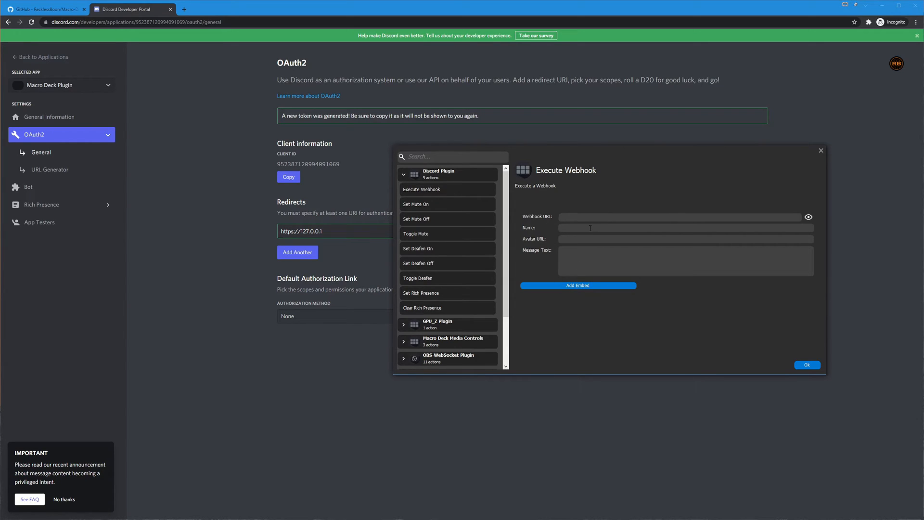
mouse_move(594, 260)
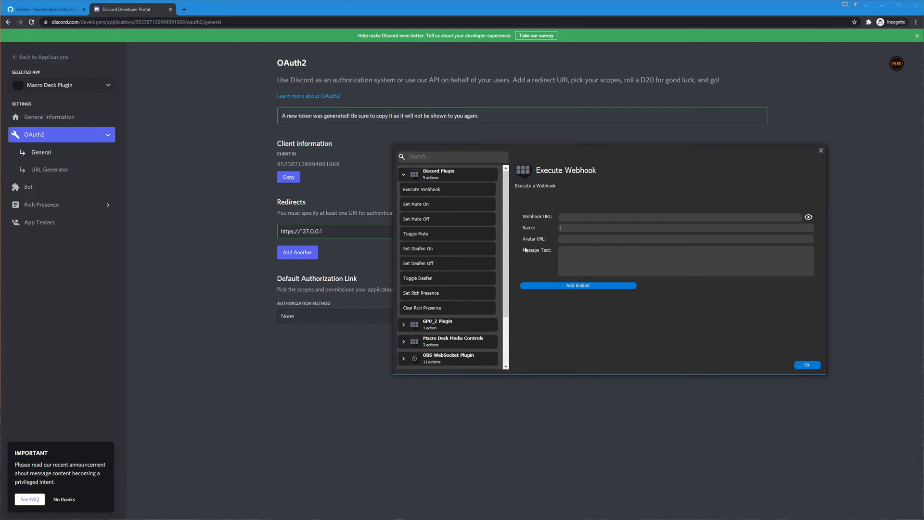
mouse_move(577, 286)
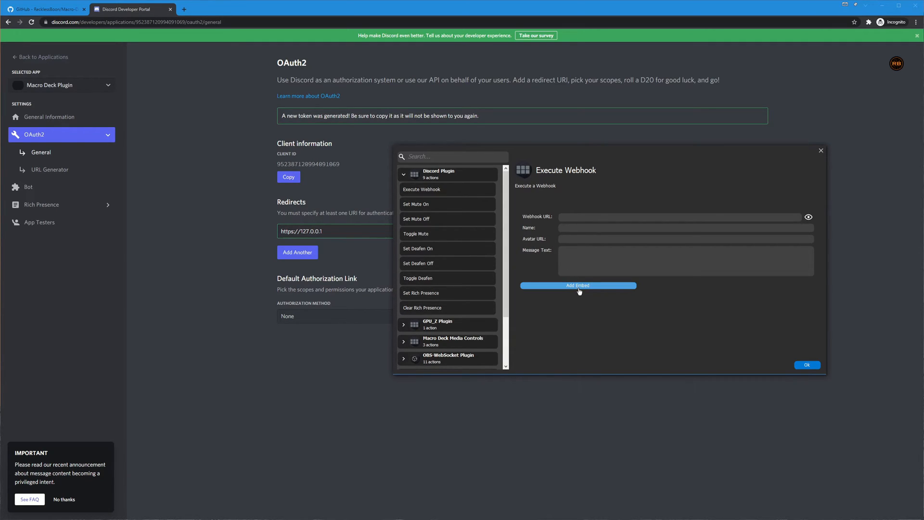
click(577, 286)
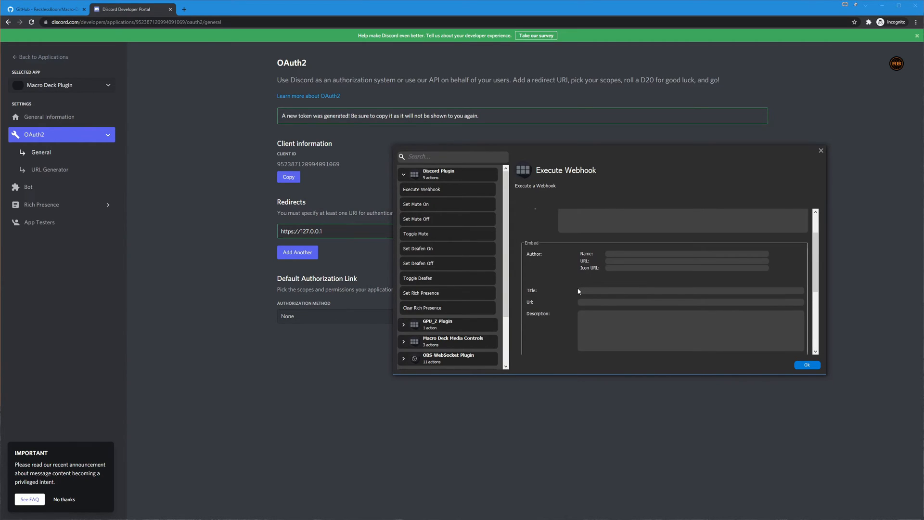
mouse_move(596, 281)
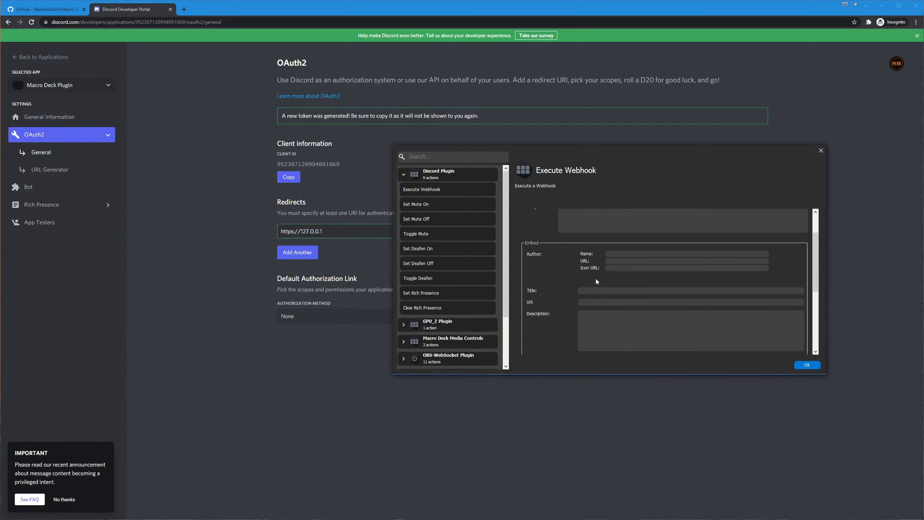
mouse_move(567, 281)
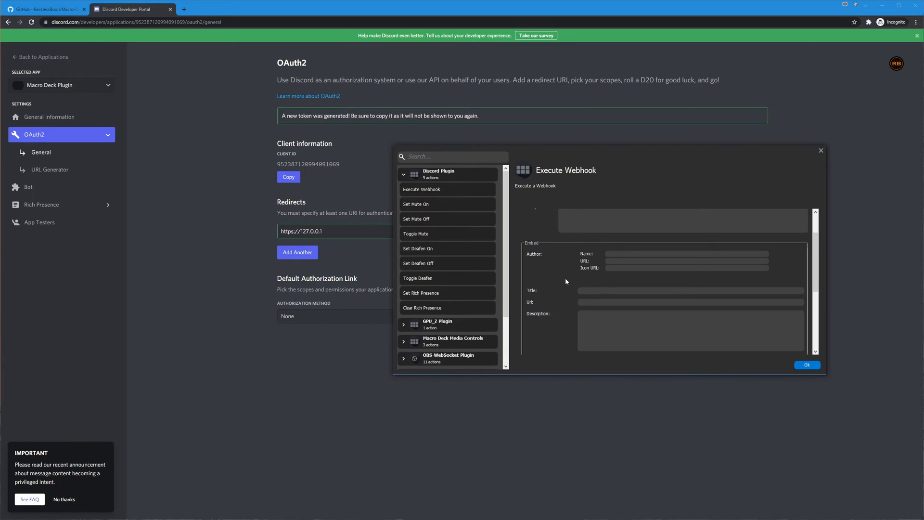
mouse_move(591, 262)
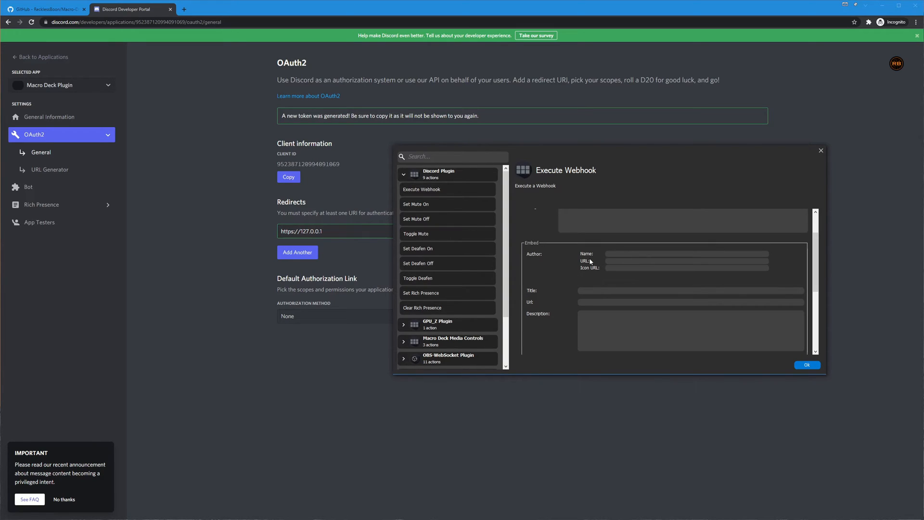
mouse_move(605, 265)
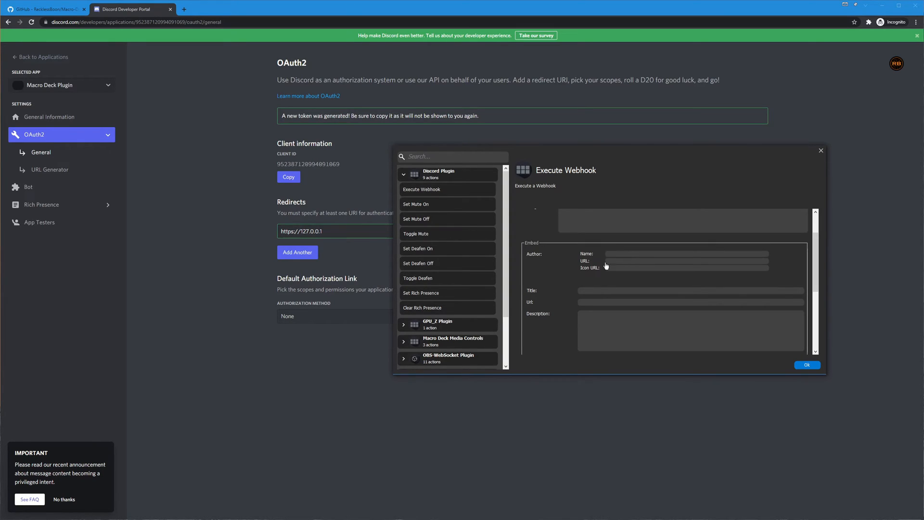
scroll(down, 3)
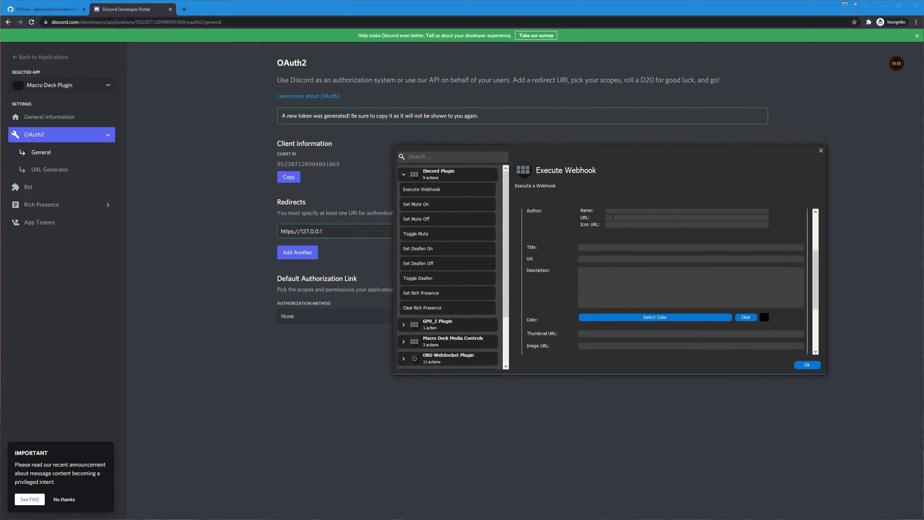
scroll(down, 3)
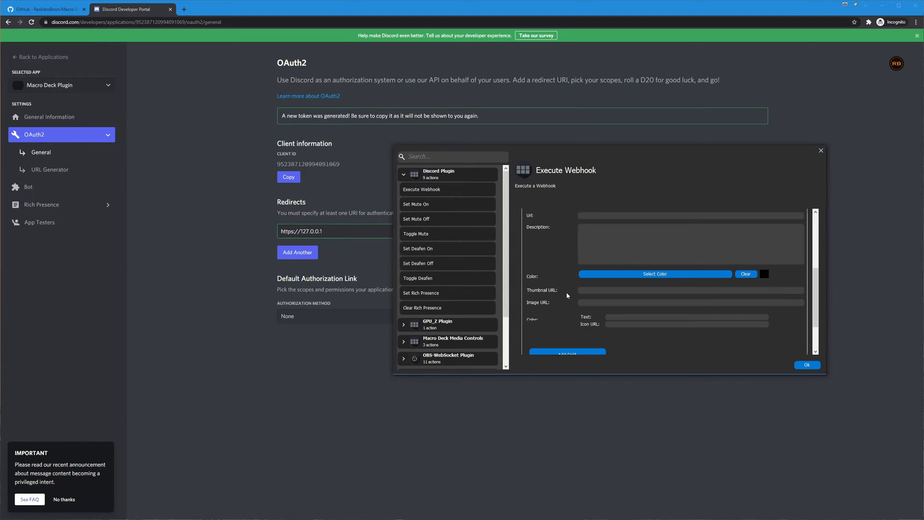
scroll(down, 3)
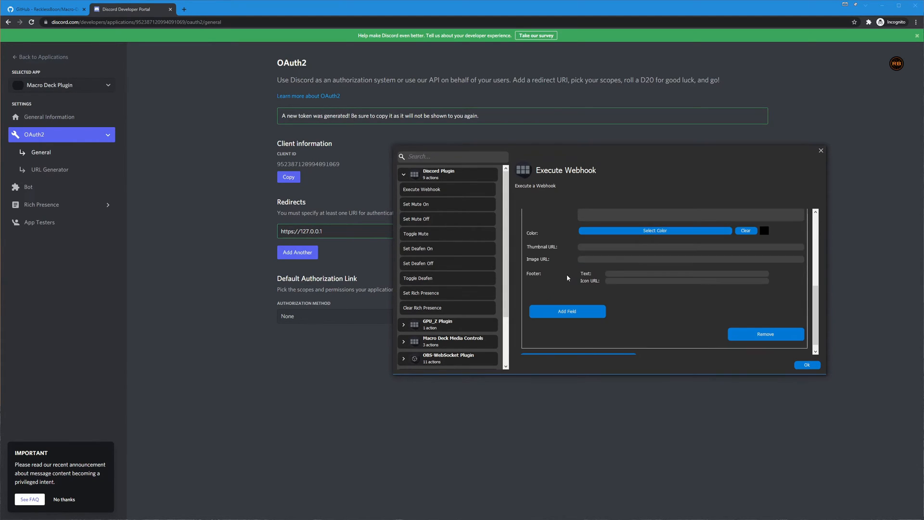
mouse_move(746, 230)
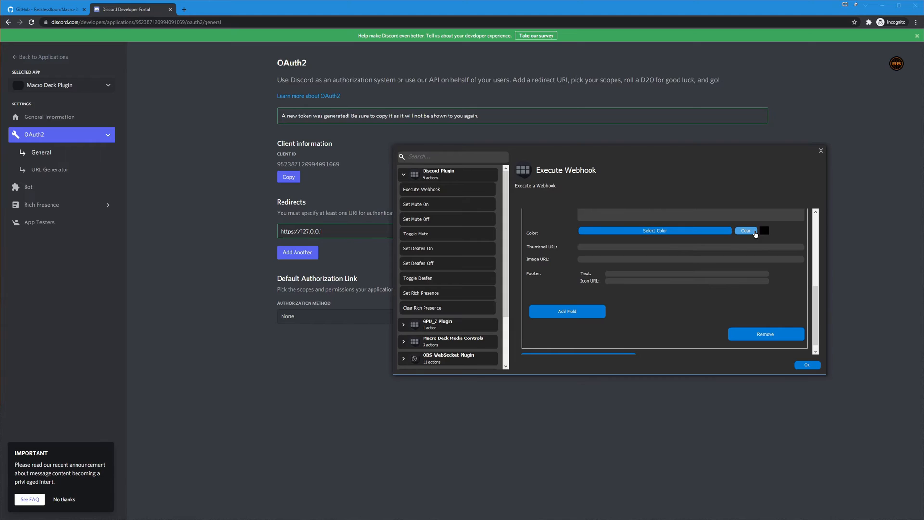
mouse_move(750, 244)
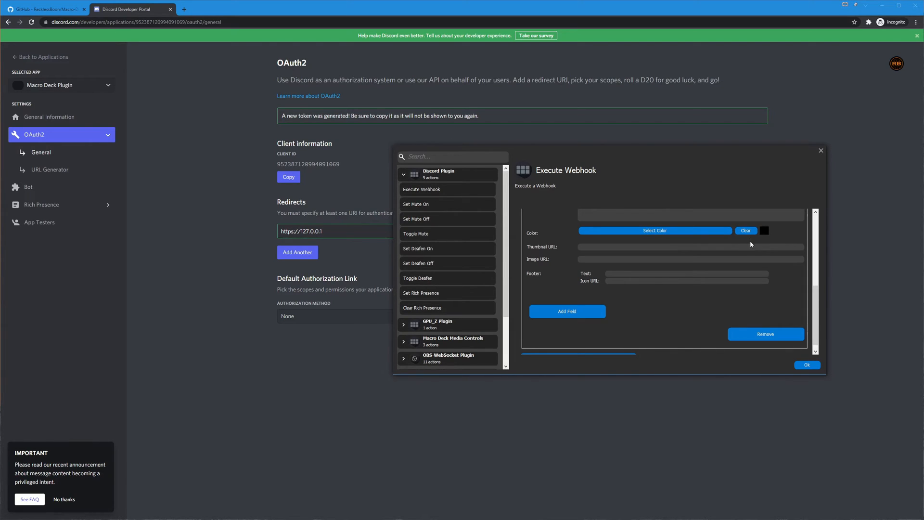
mouse_move(570, 250)
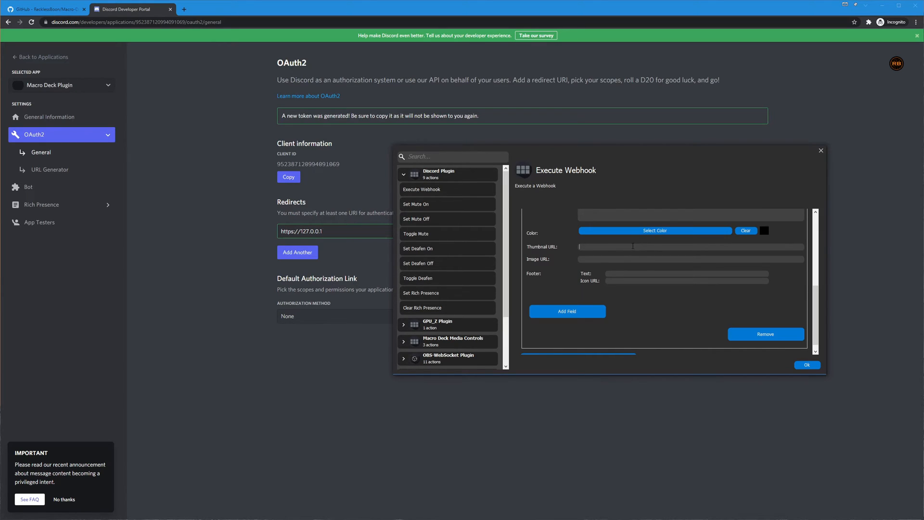
mouse_move(563, 255)
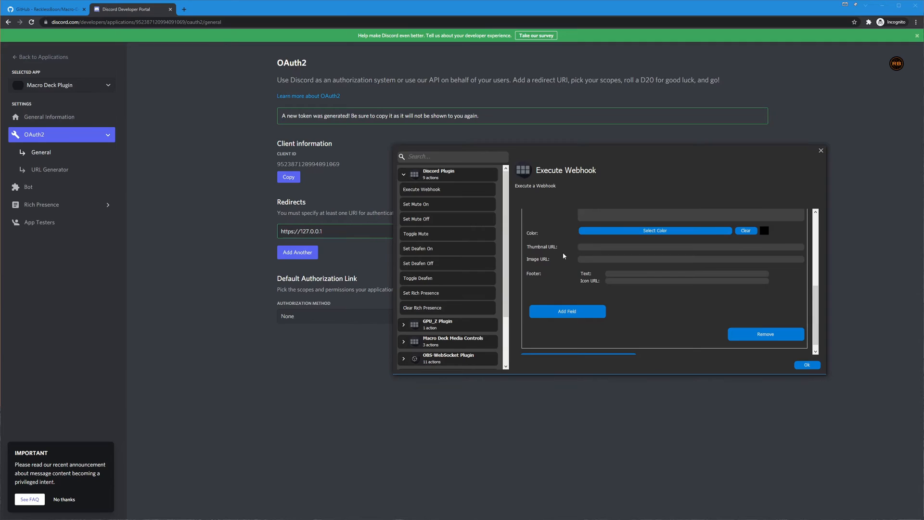
mouse_move(592, 261)
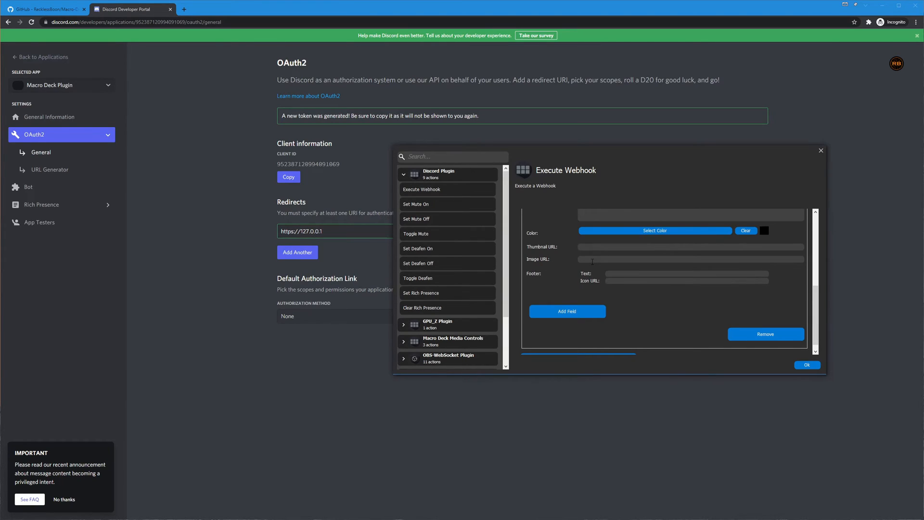
Step: Add two empty fields to the embed, then show Clear Rich Presence again
click(690, 246)
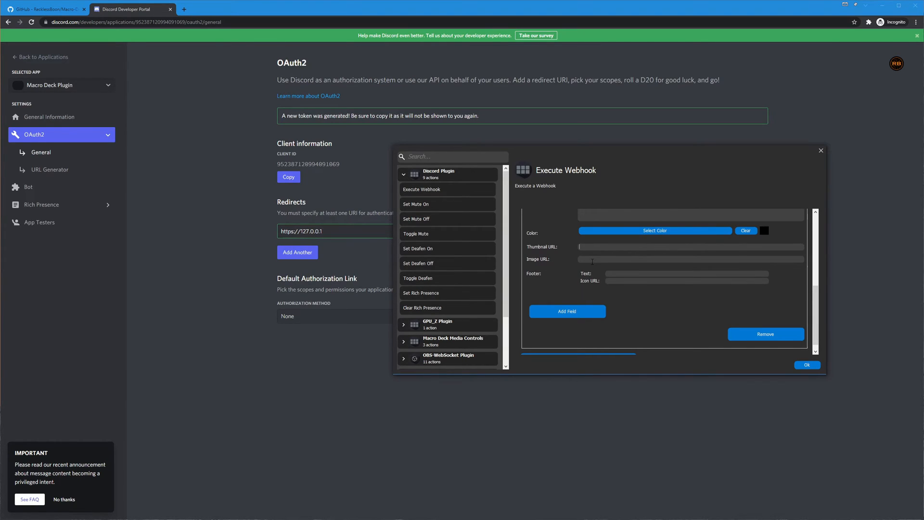
mouse_move(593, 269)
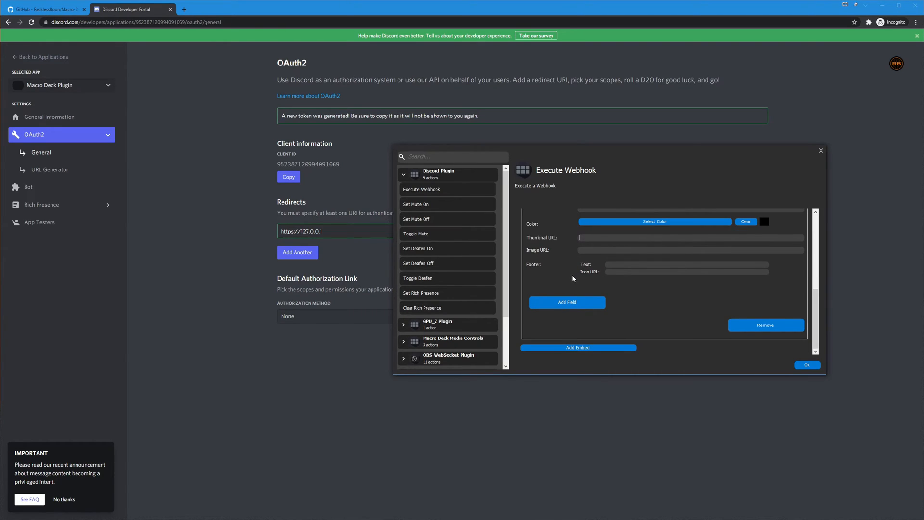
mouse_move(641, 305)
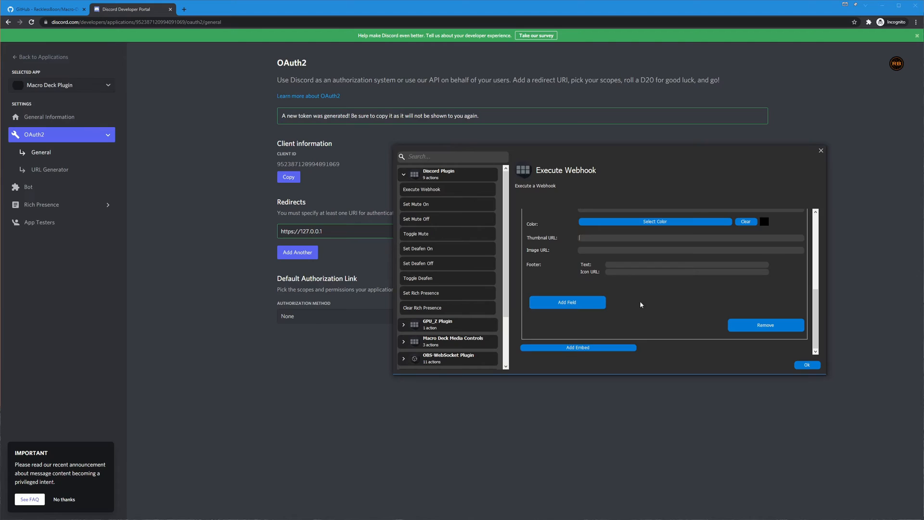
click(566, 302)
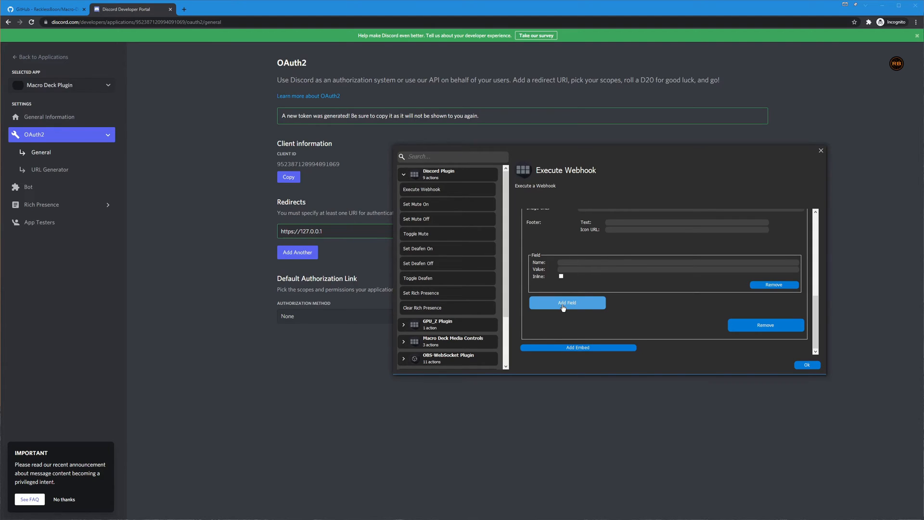
click(566, 303)
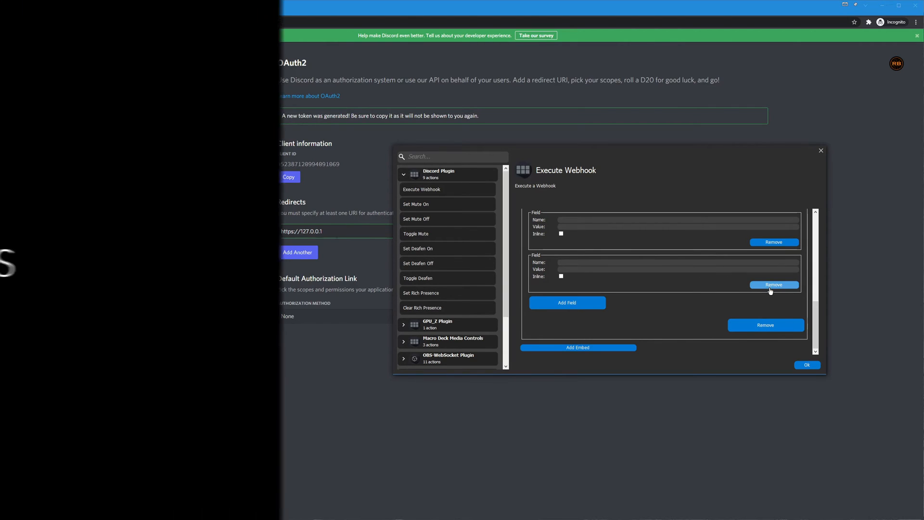
click(422, 307)
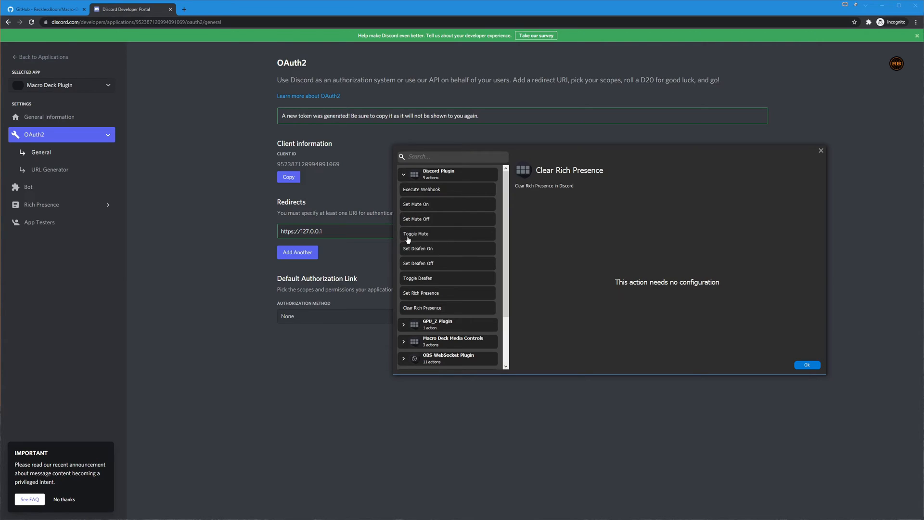
mouse_move(420, 234)
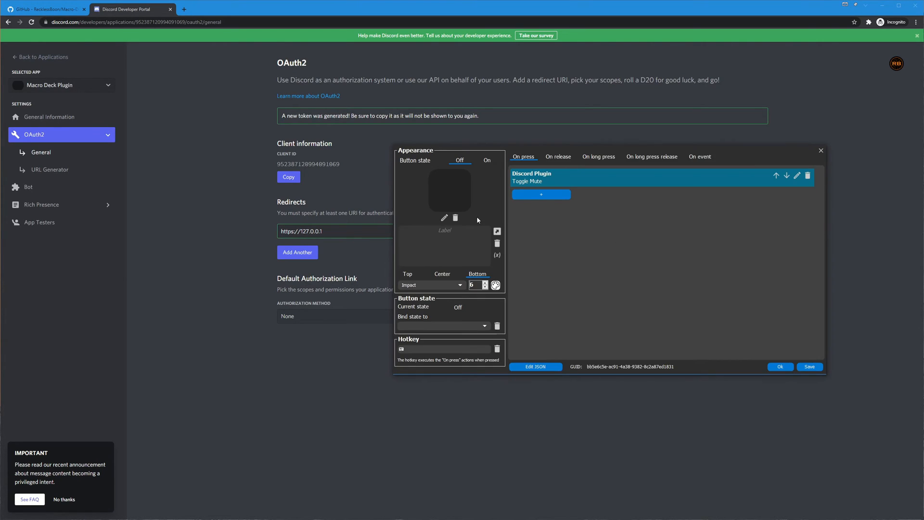
Step: Bind the button's state to discord_is_any_muted and label it Mic
click(441, 325)
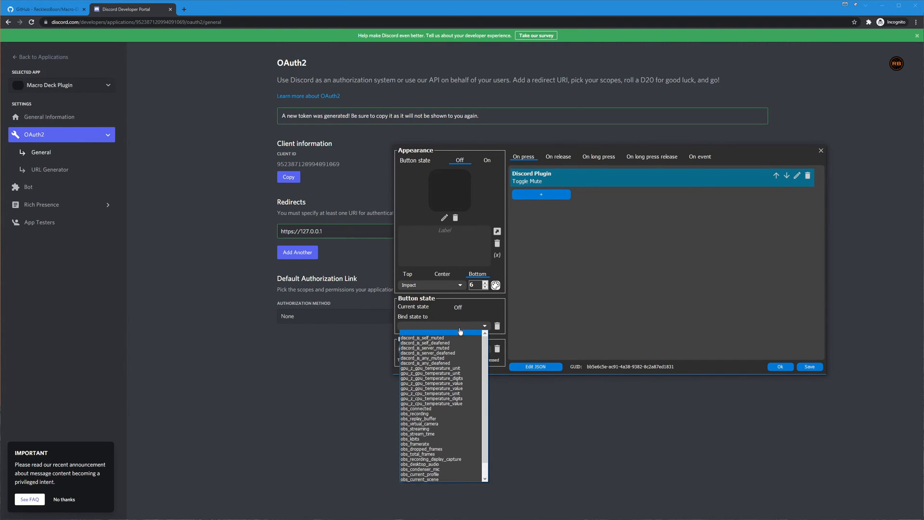
mouse_move(430, 368)
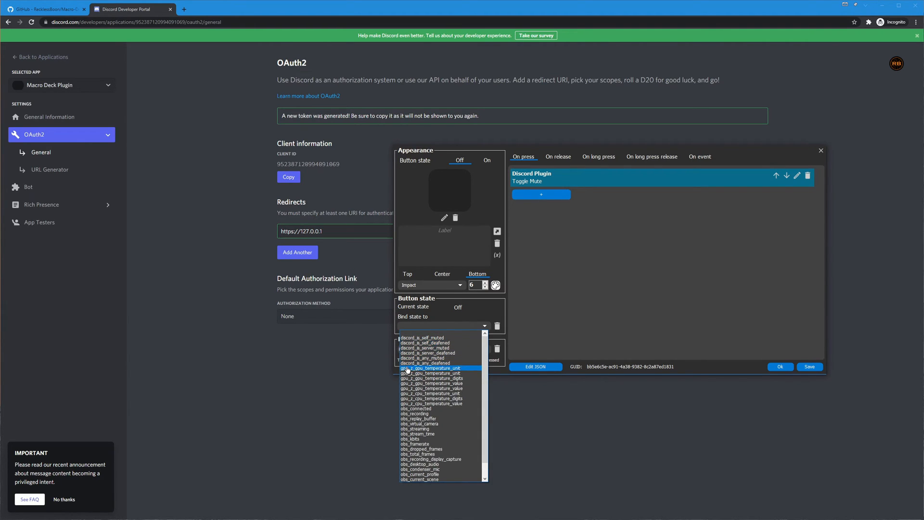
scroll(down, 3)
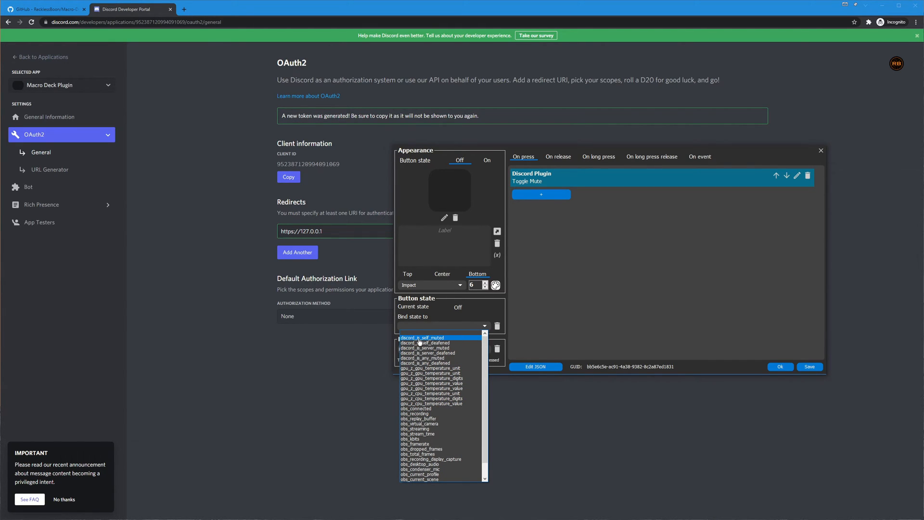
mouse_move(422, 357)
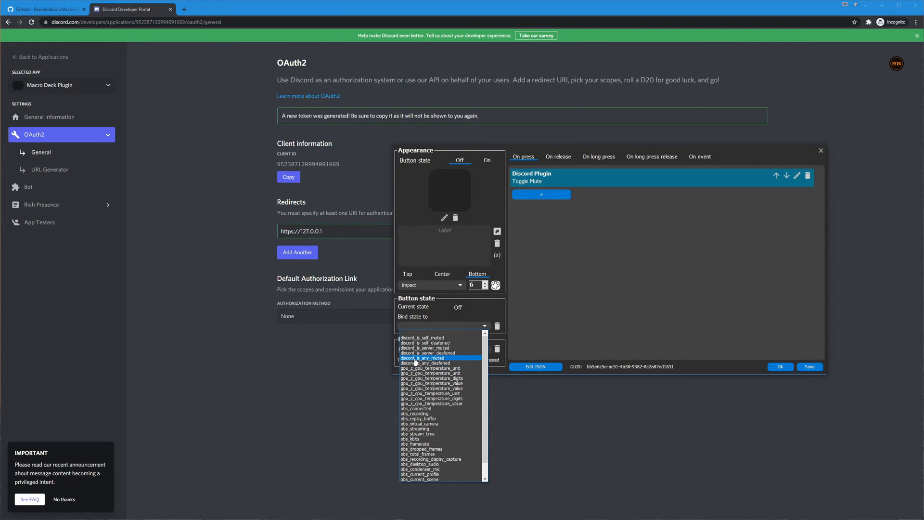
mouse_move(454, 360)
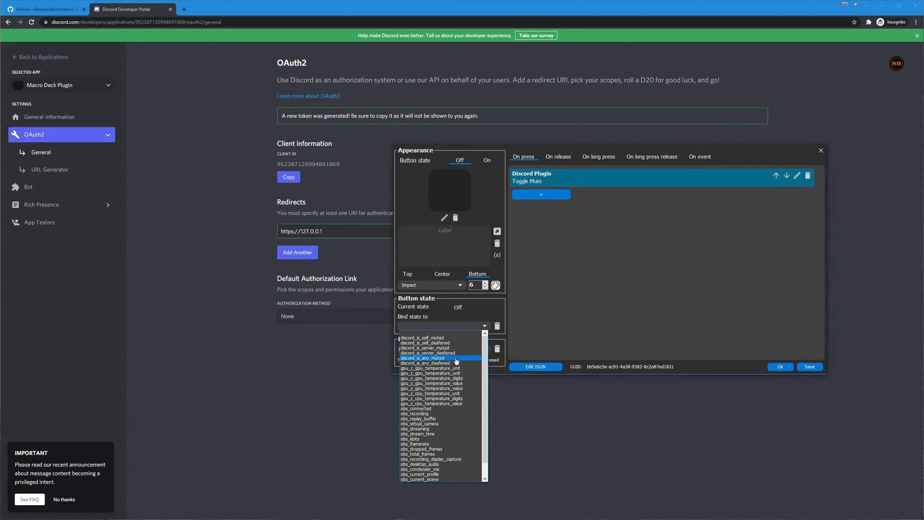
click(423, 358)
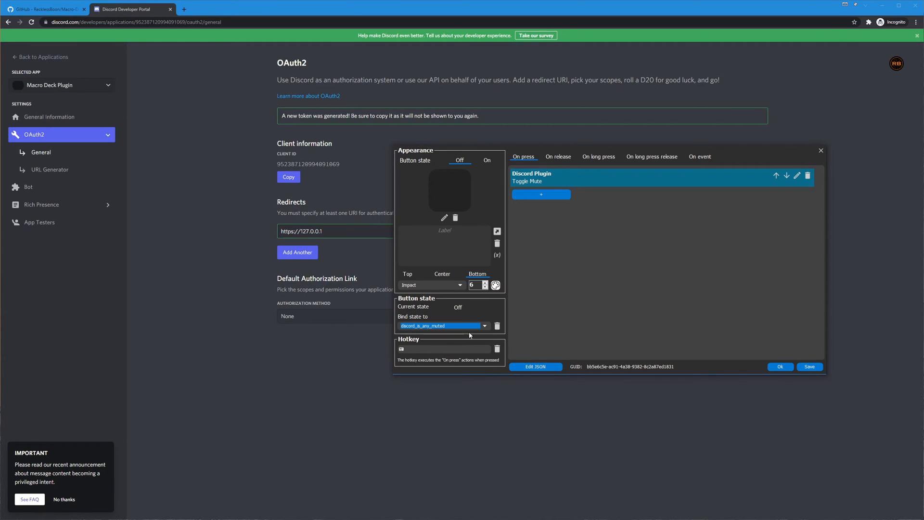
mouse_move(492, 317)
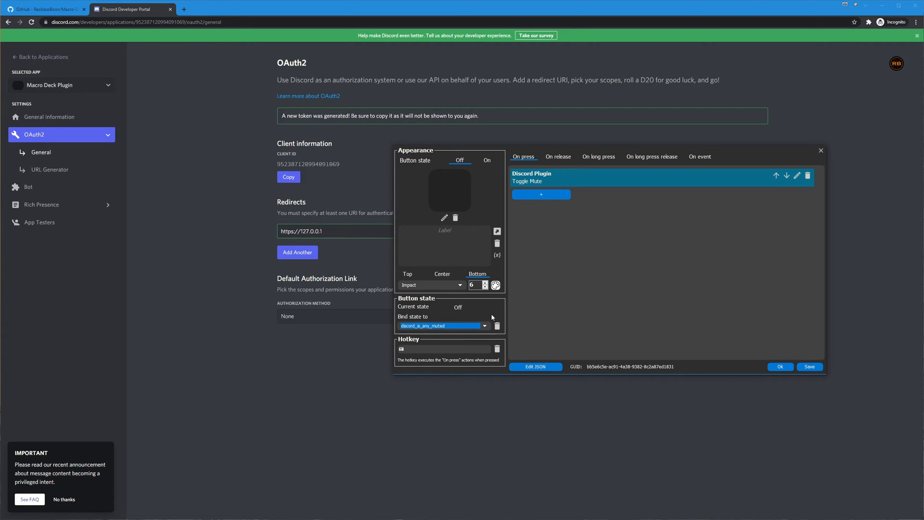
mouse_move(481, 311)
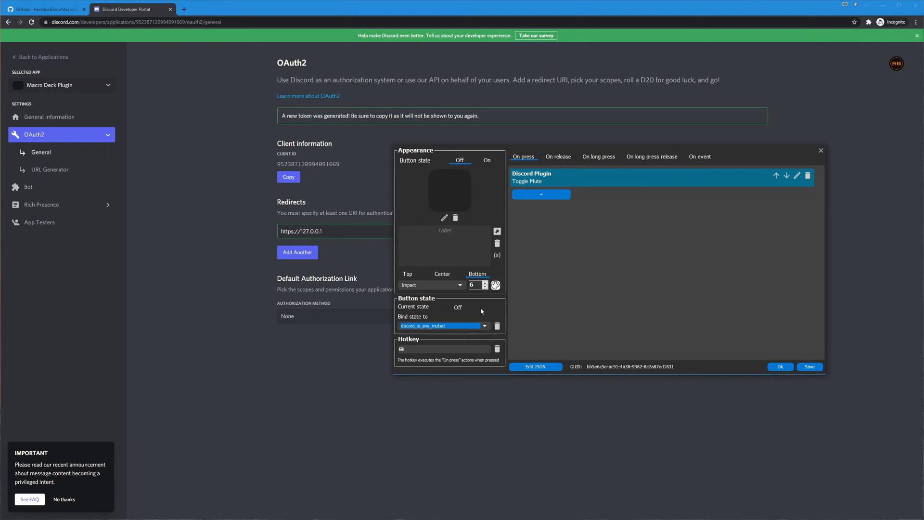
text(Mic)
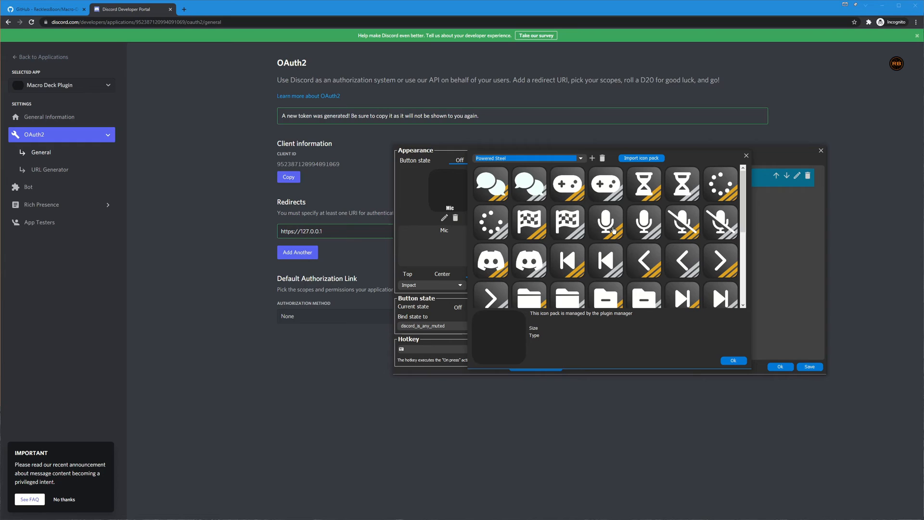
Step: Apply the microphone icon to the Off state and begin choosing the On icon
click(733, 360)
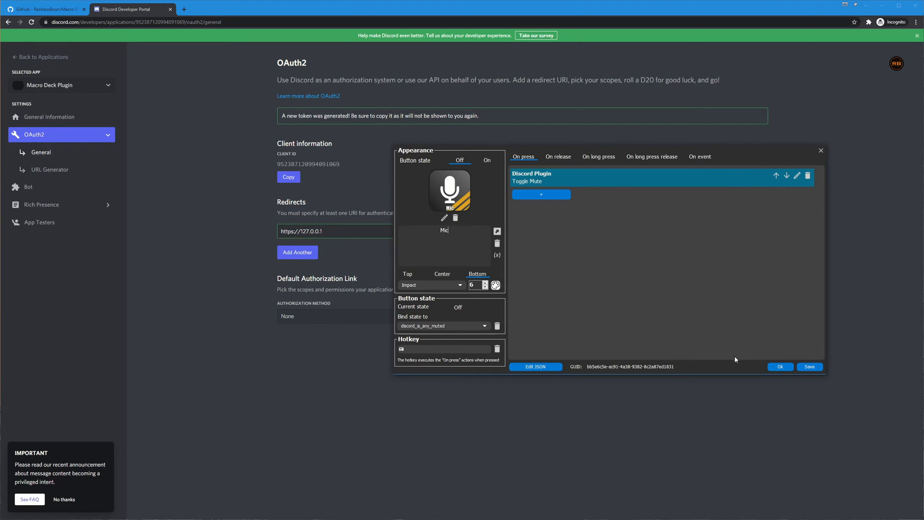
click(487, 159)
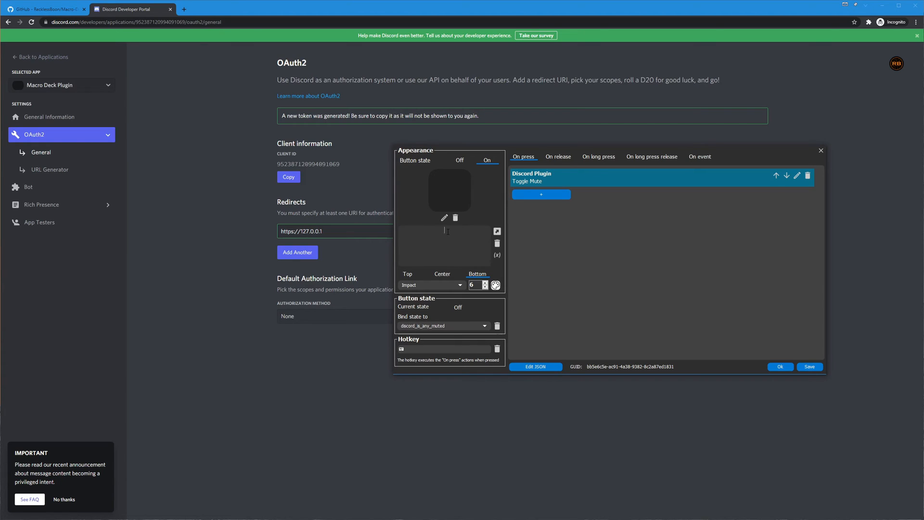
click(444, 217)
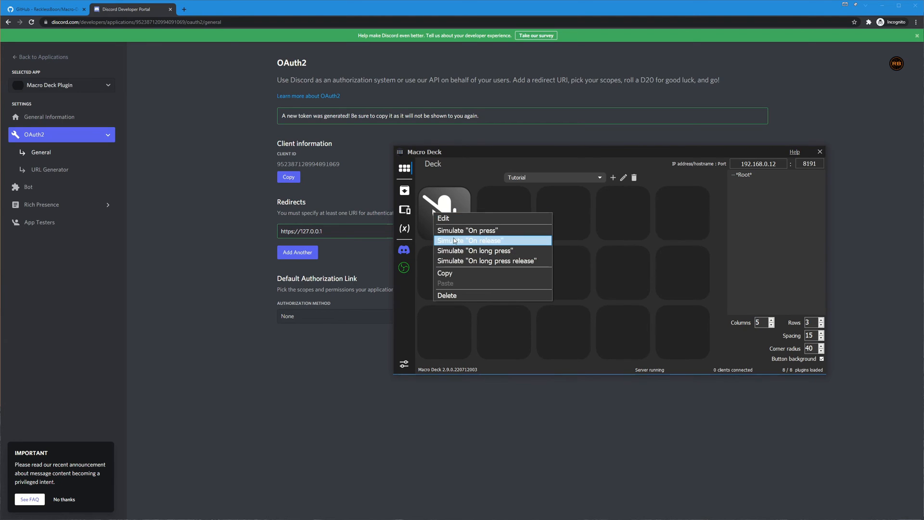
Step: Test the Mic button, then add a Toggle Deafen button bound to discord_is_any_deafened
click(470, 241)
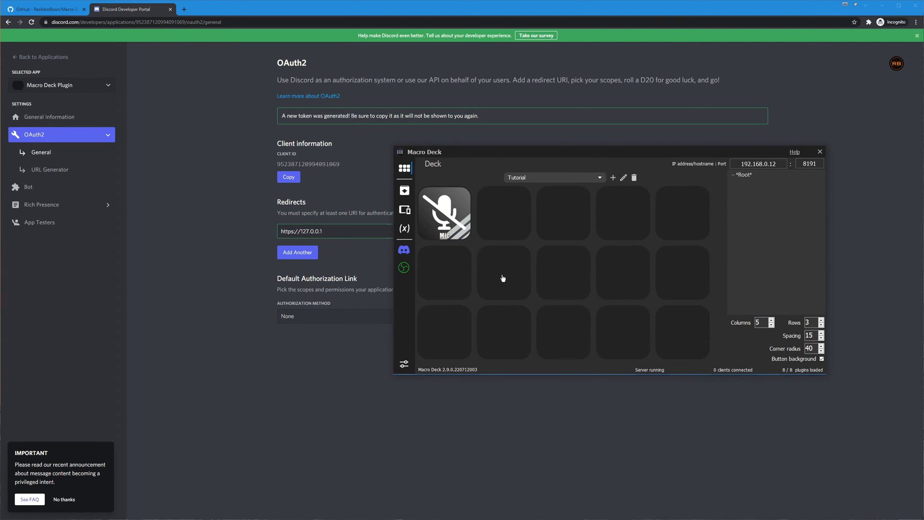
right_click(444, 213)
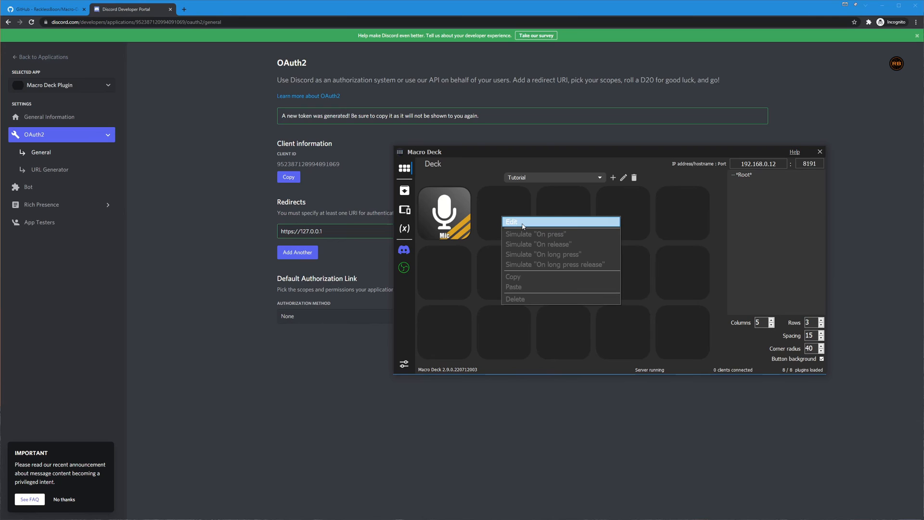
click(512, 222)
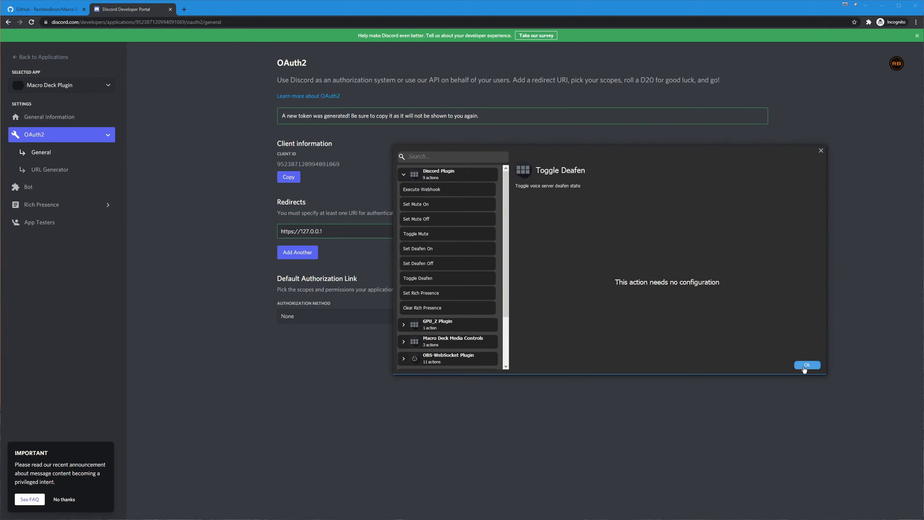
click(806, 365)
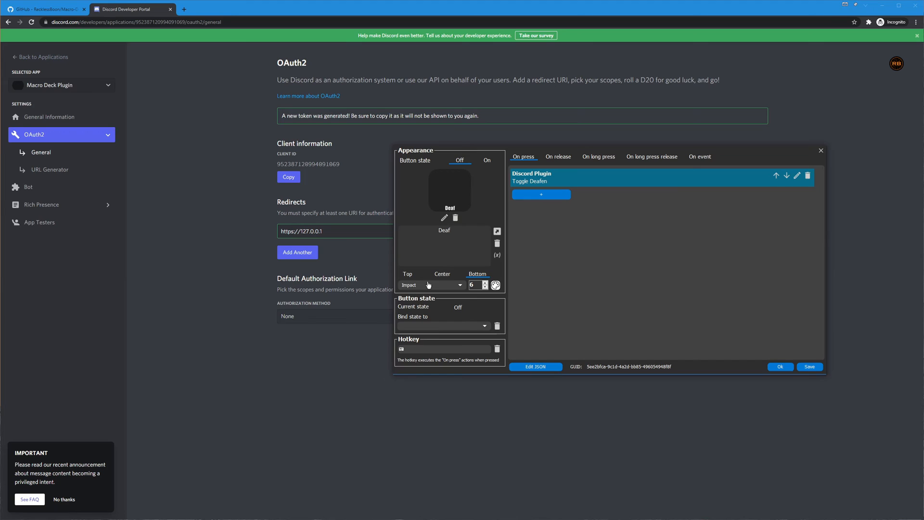
click(442, 326)
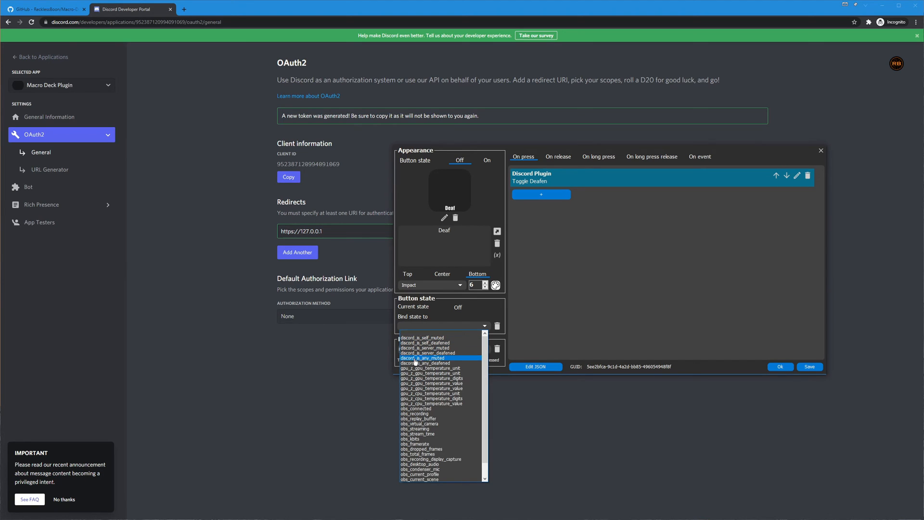
click(424, 362)
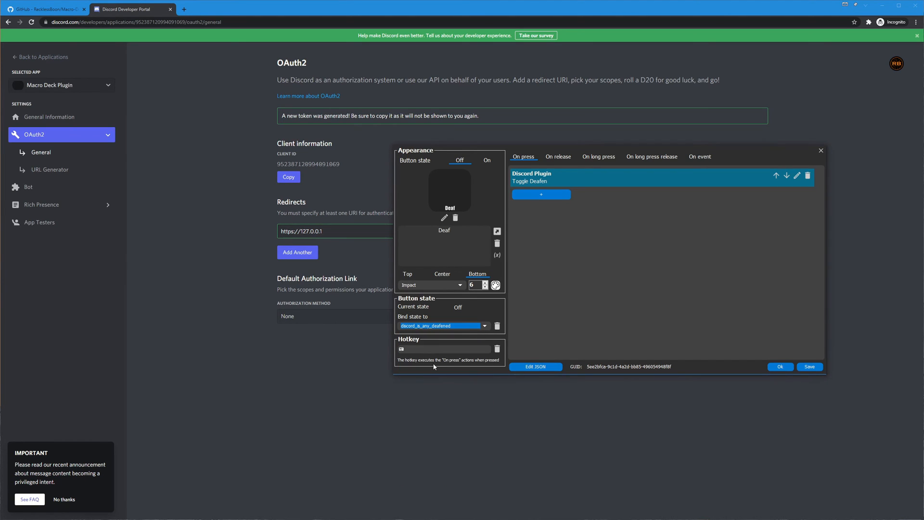
mouse_move(457, 320)
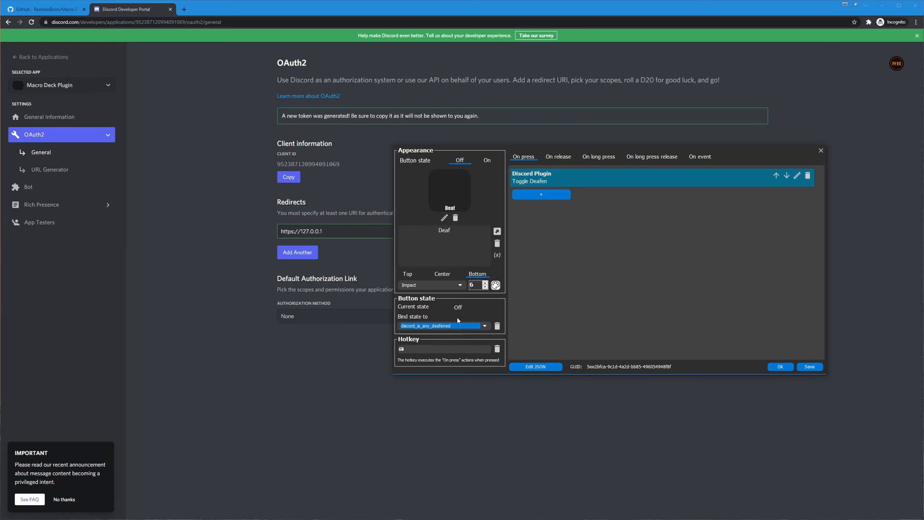
mouse_move(470, 250)
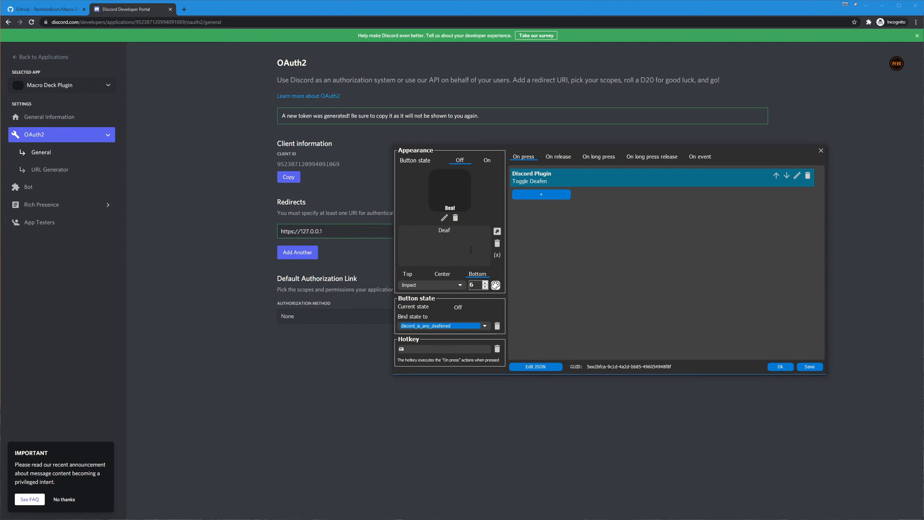
mouse_move(451, 190)
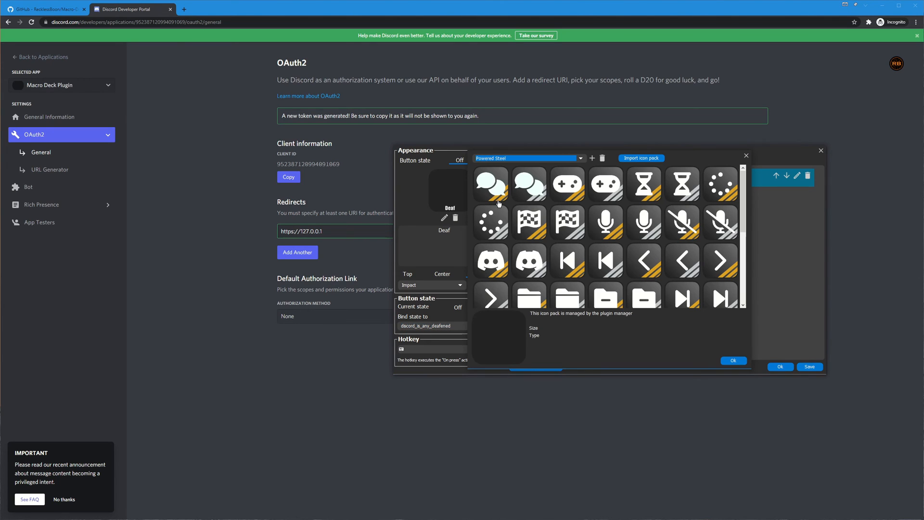
mouse_move(526, 173)
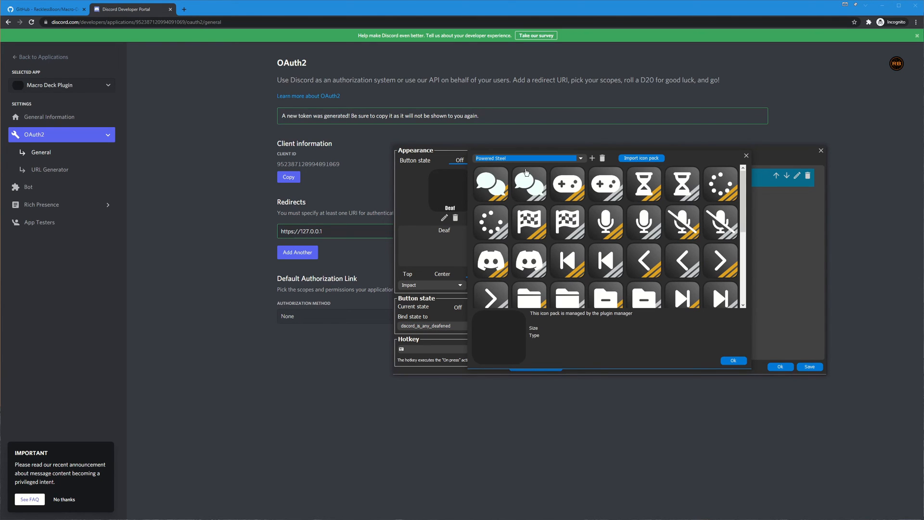
Step: Give the Deaf button a speaker icon for Off and a muted speaker for On
scroll(down, 3)
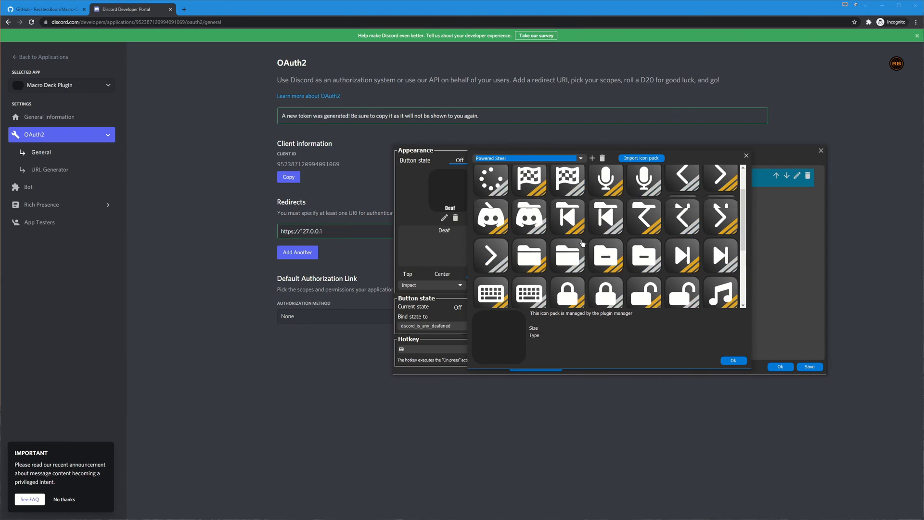
scroll(down, 3)
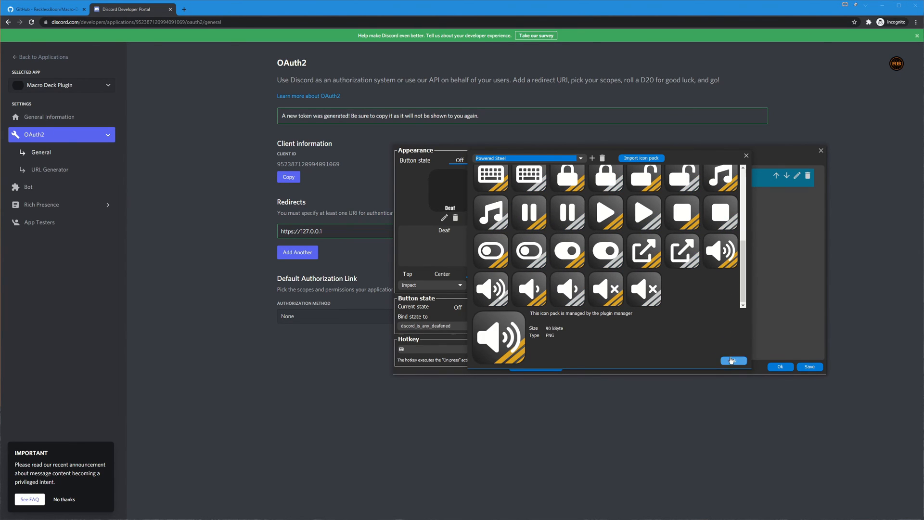
click(733, 360)
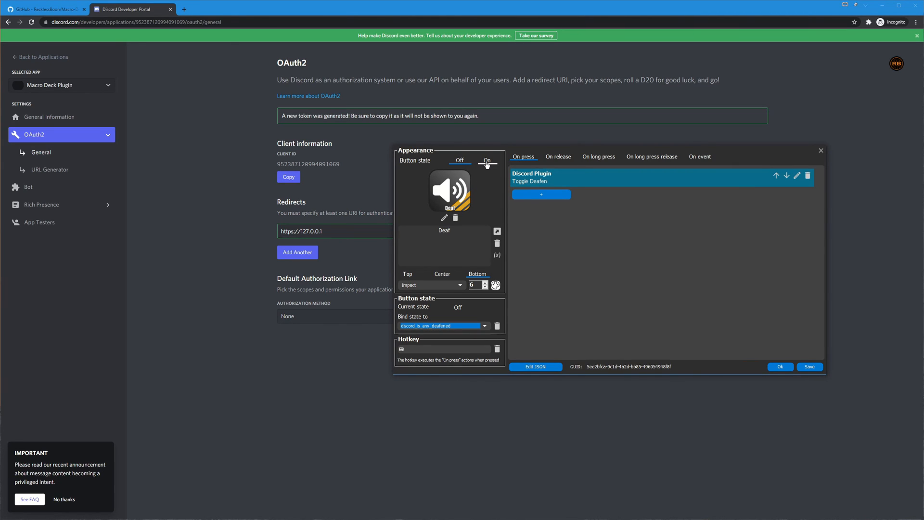
click(487, 160)
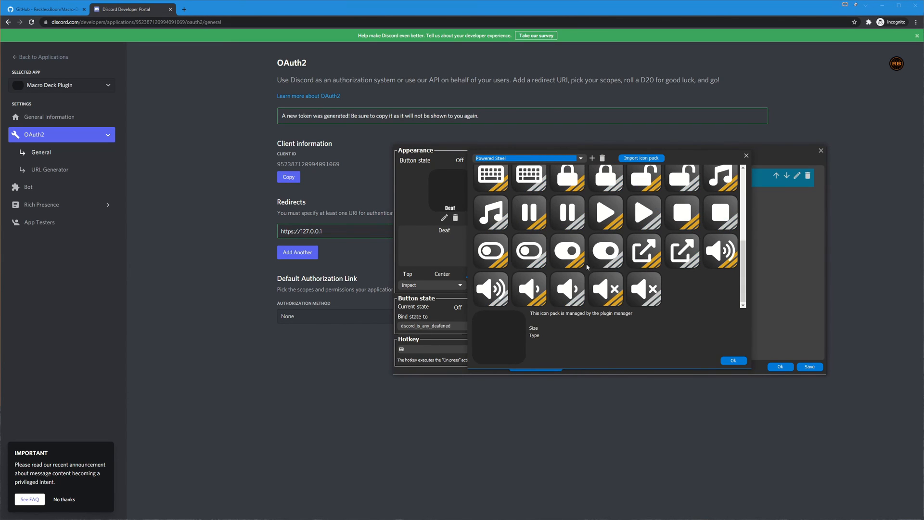
click(733, 360)
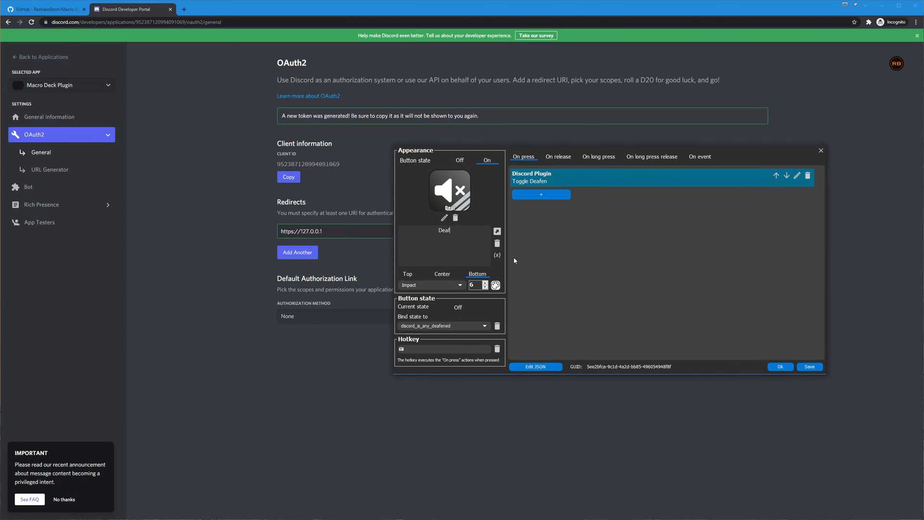